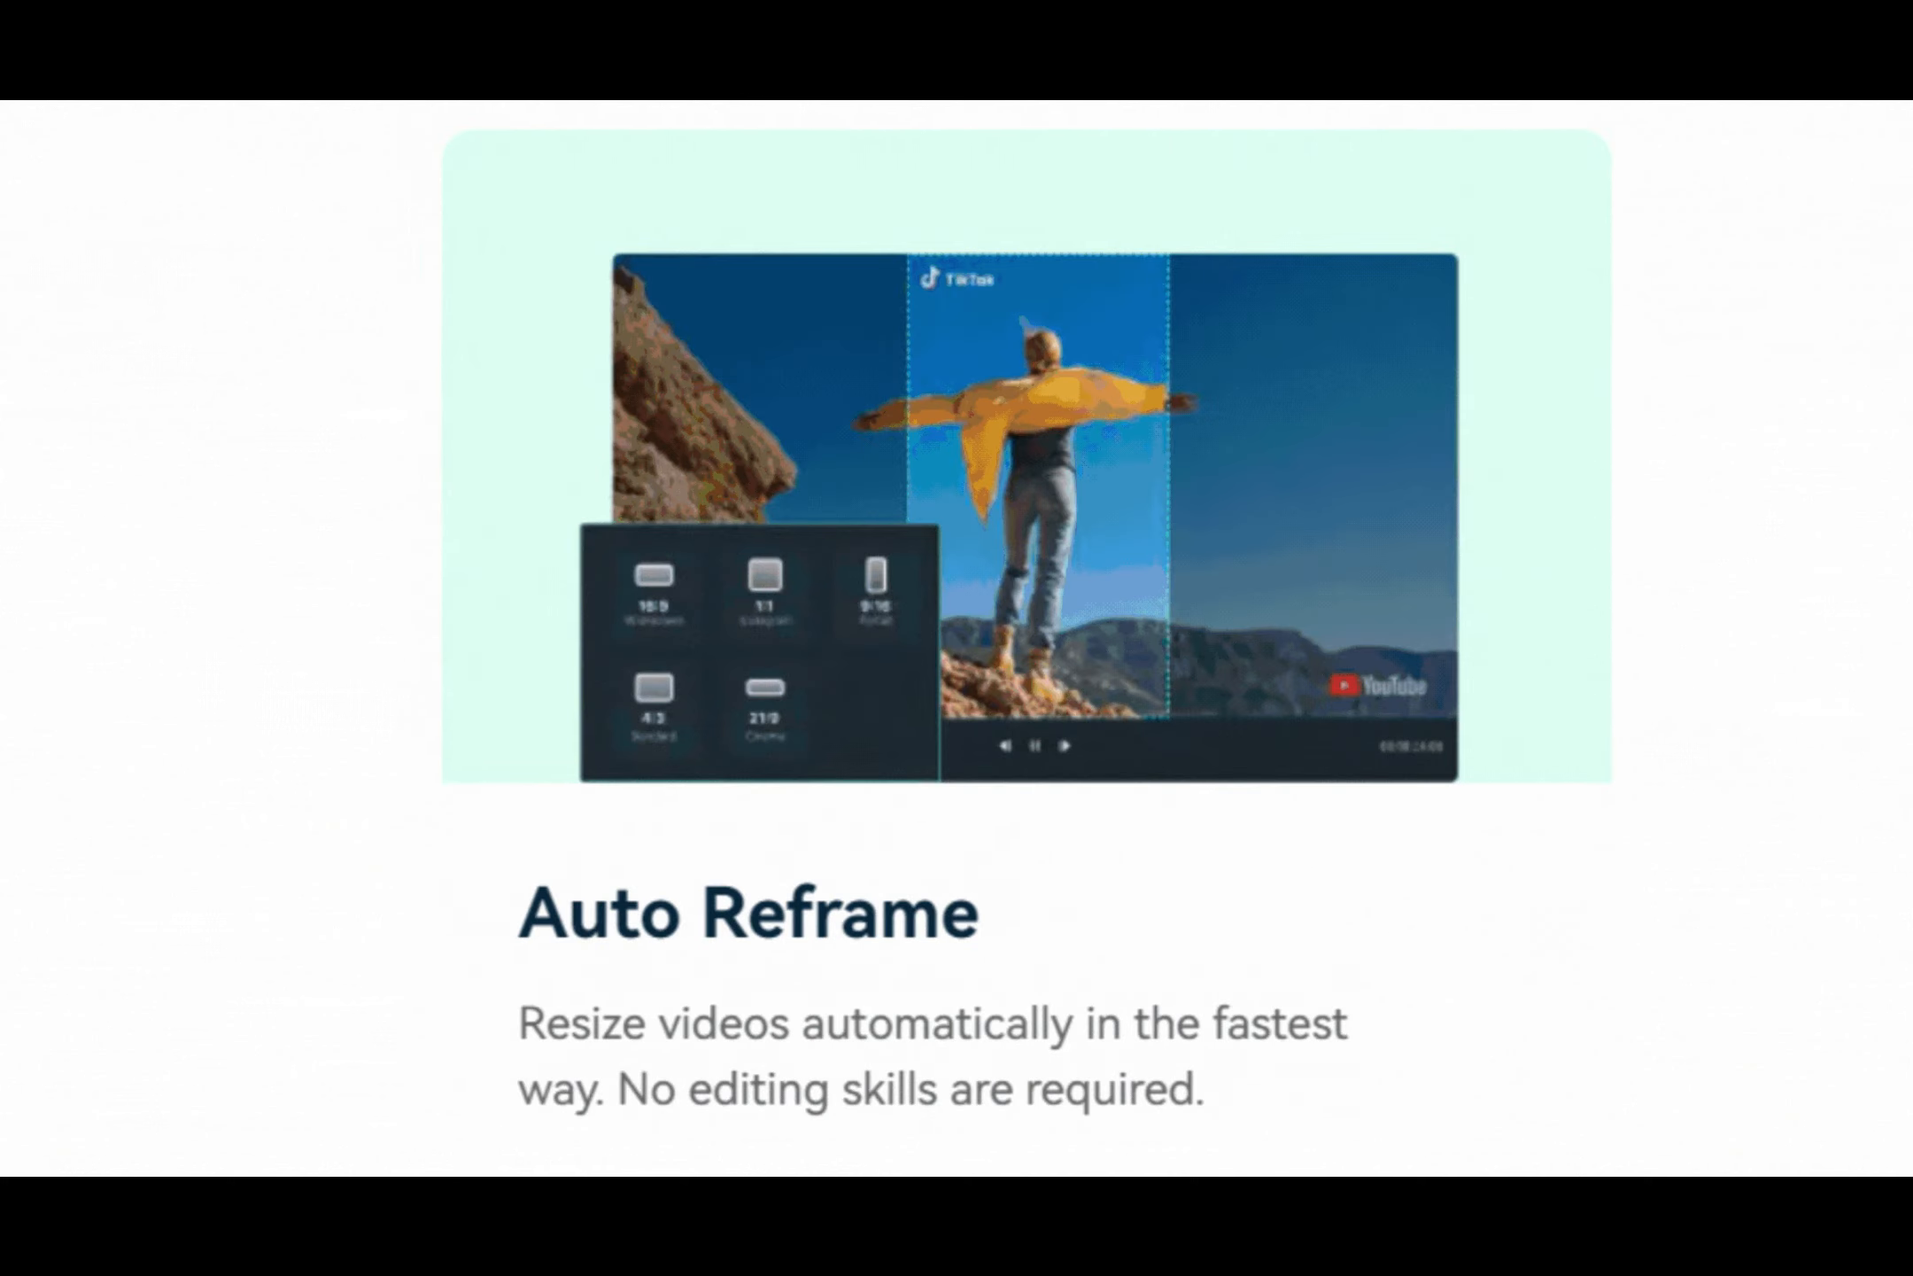
Keep full screen as the recording area in Wondershare Screen Recorder
scroll(down, 3)
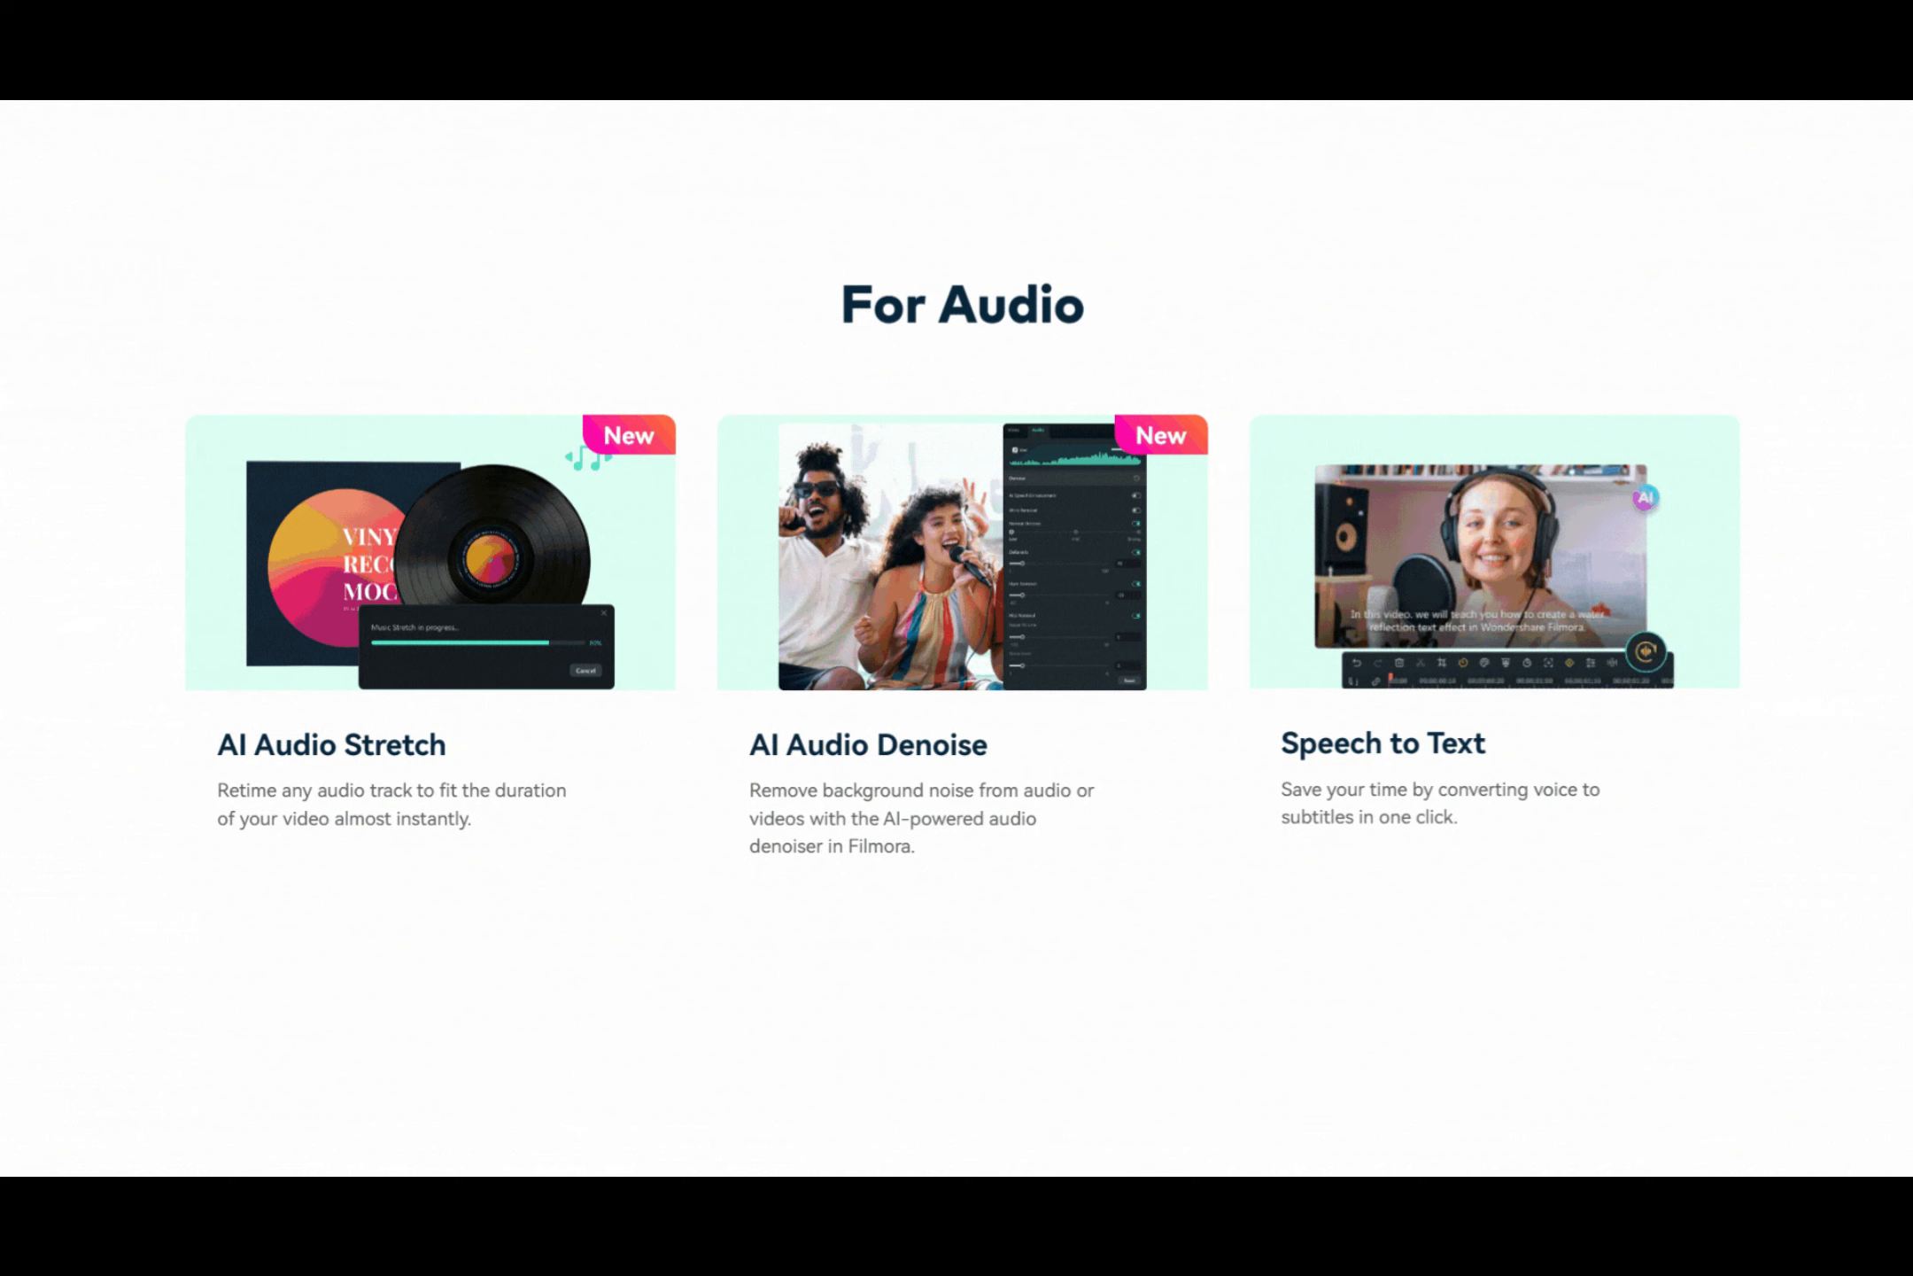
scroll(down, 3)
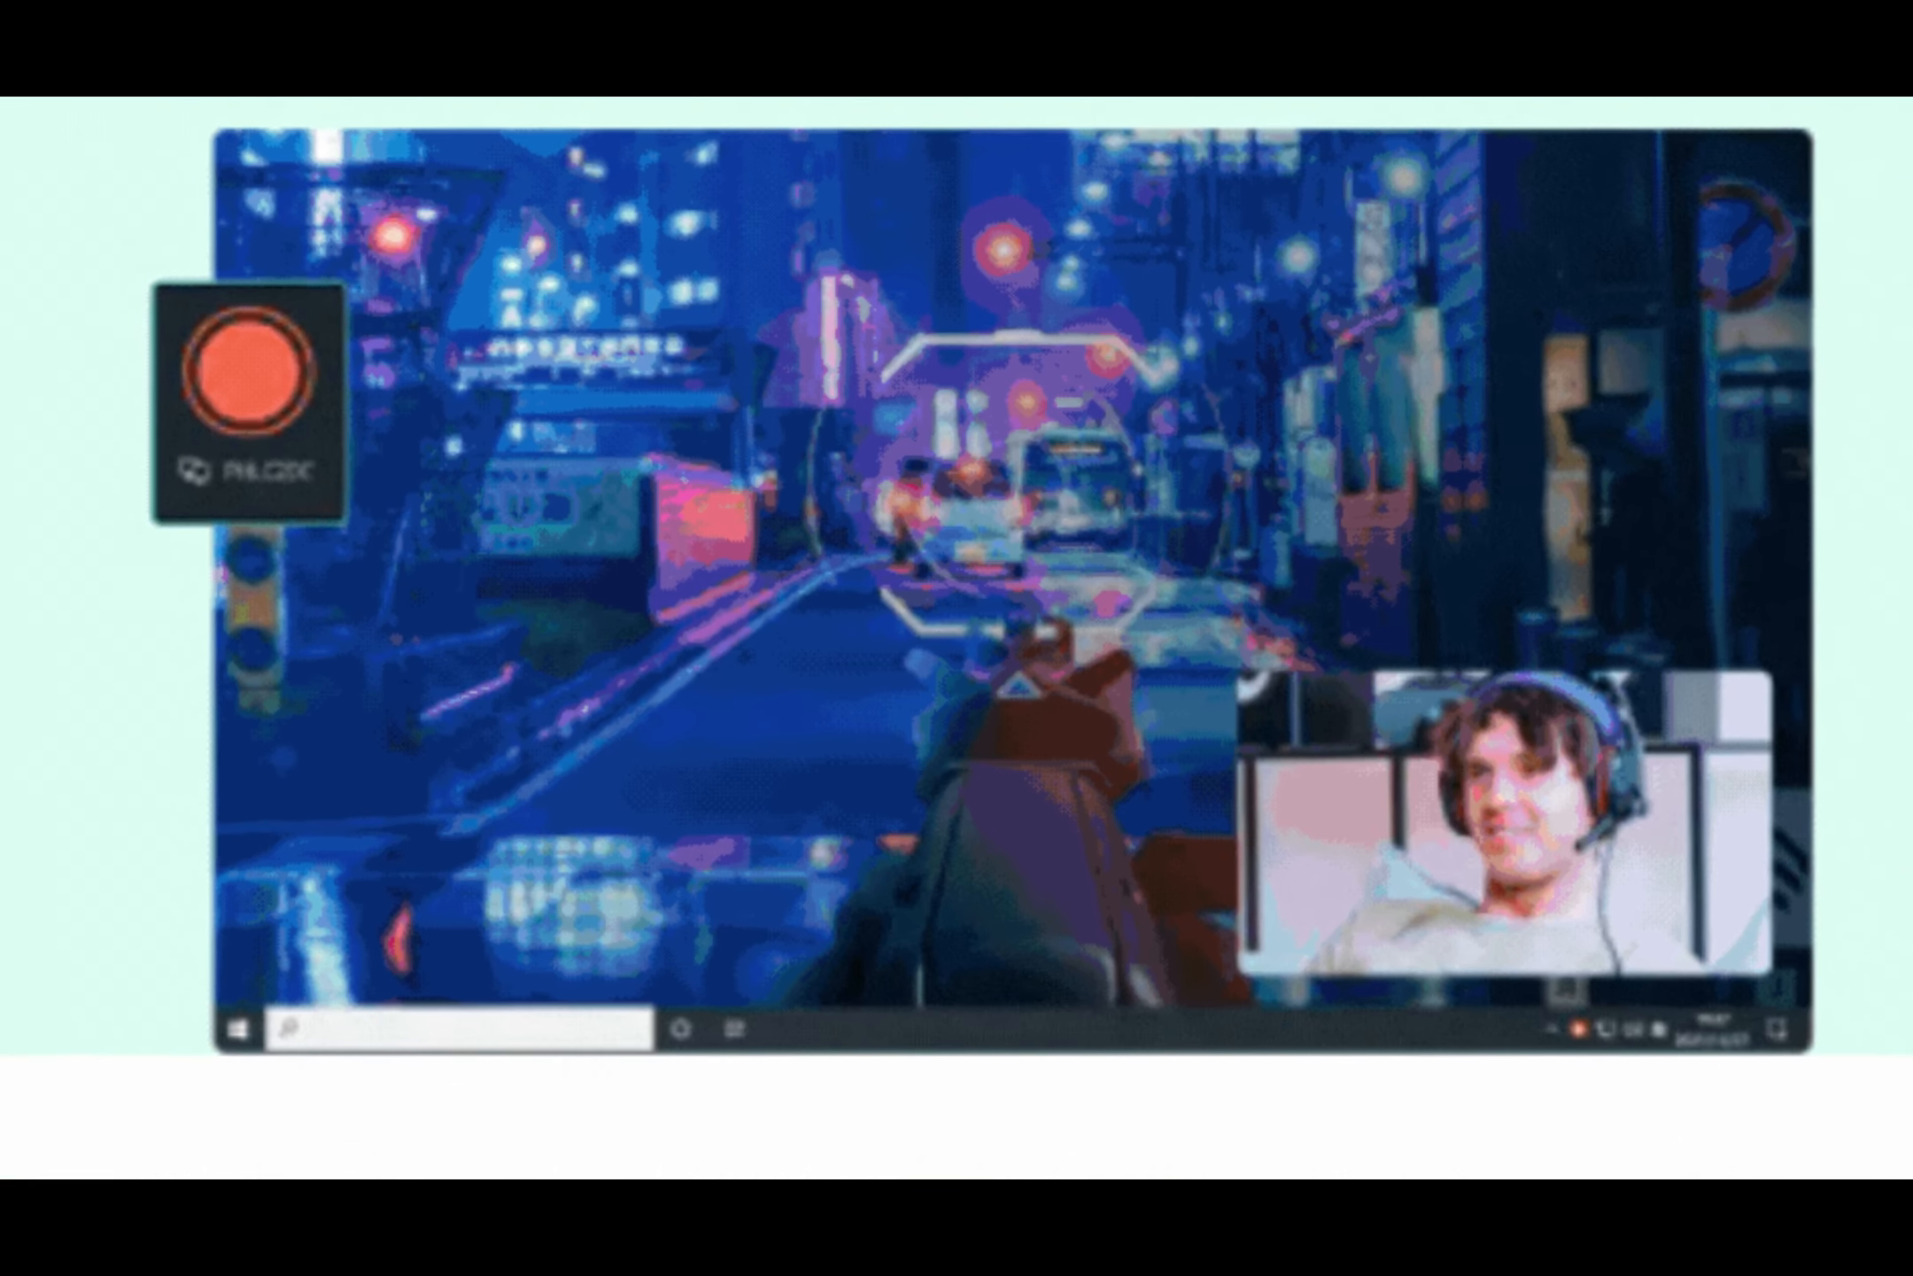
scroll(down, 3)
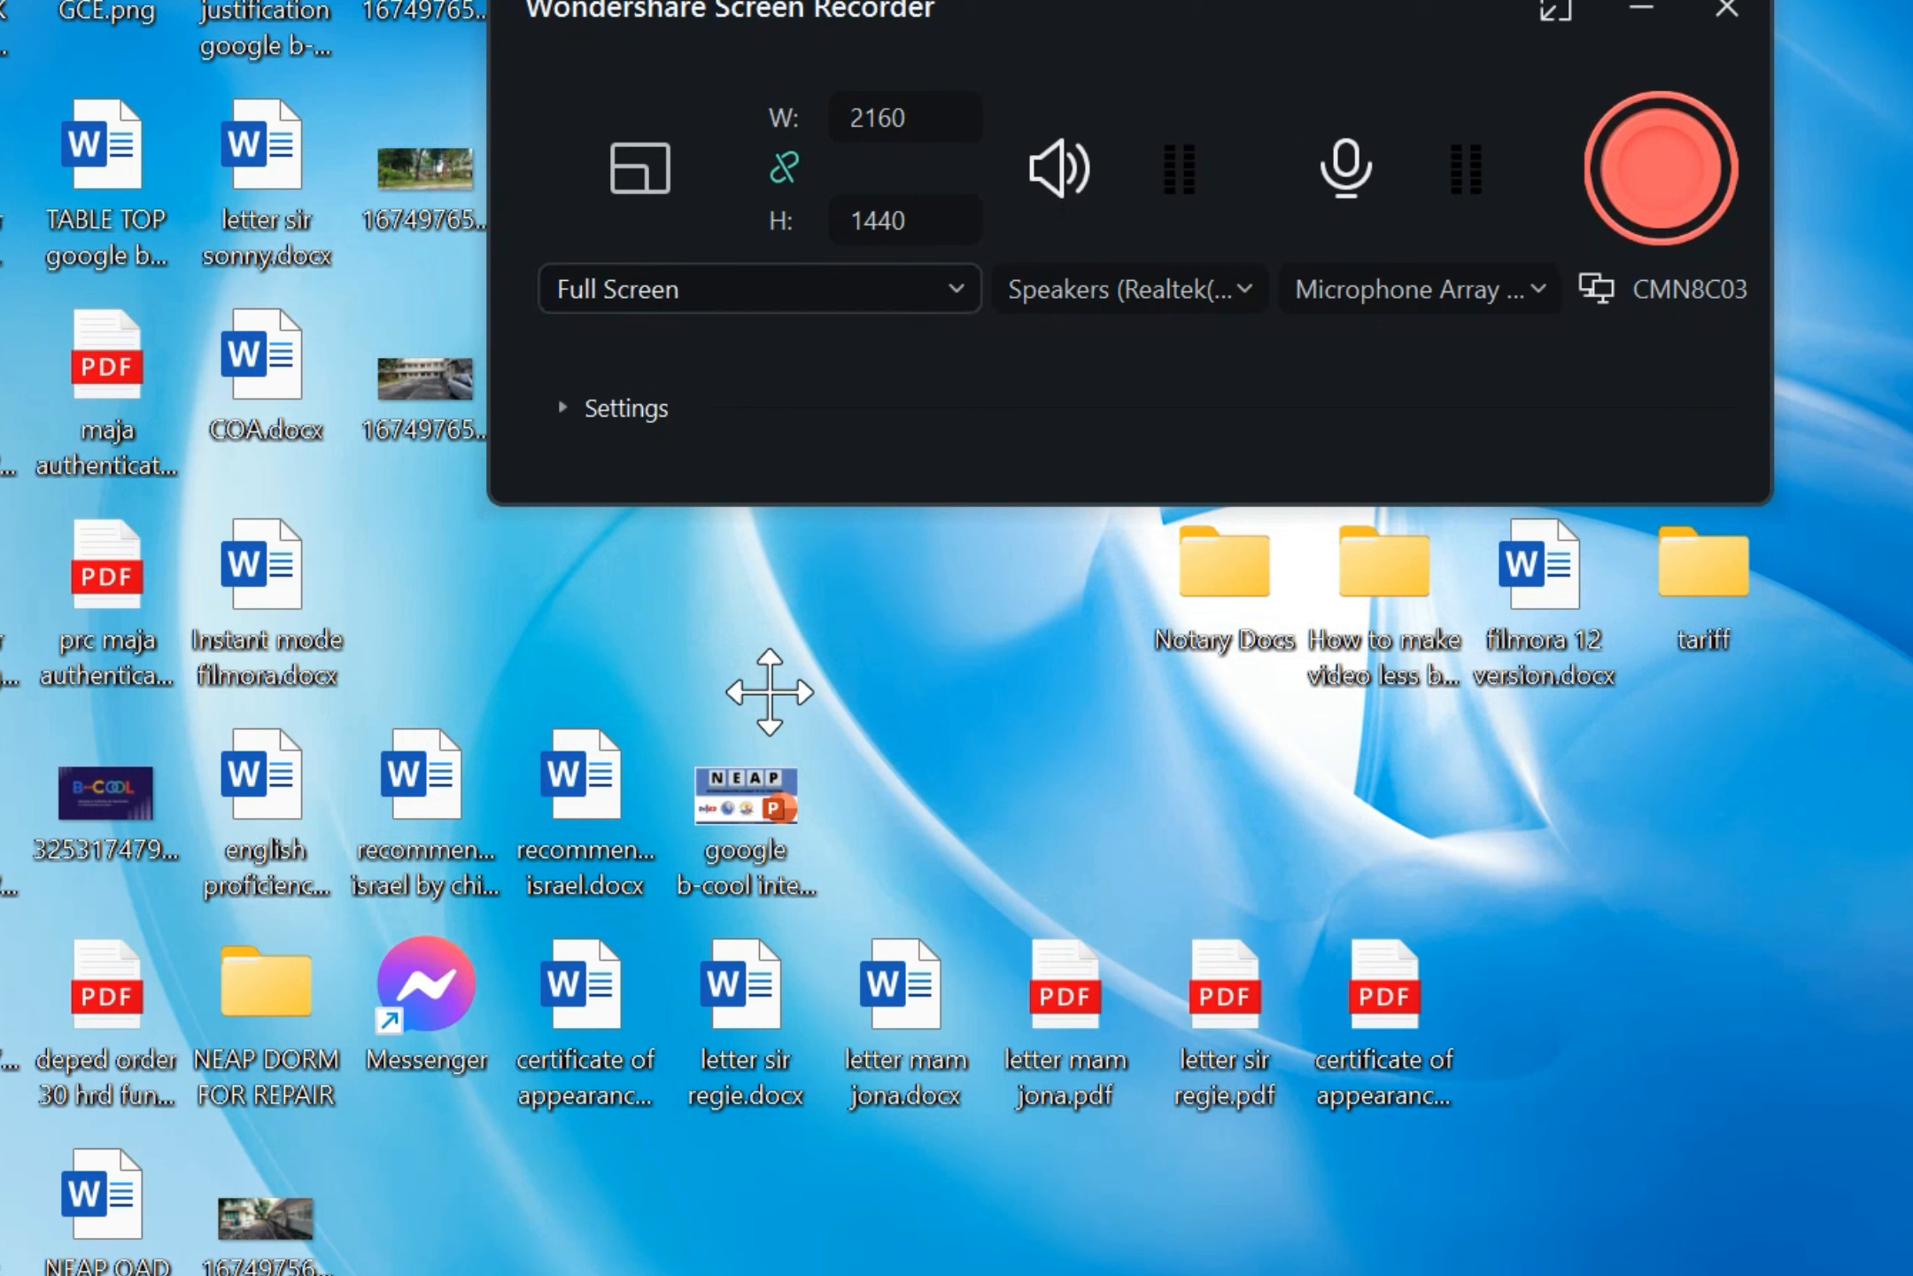
click(756, 288)
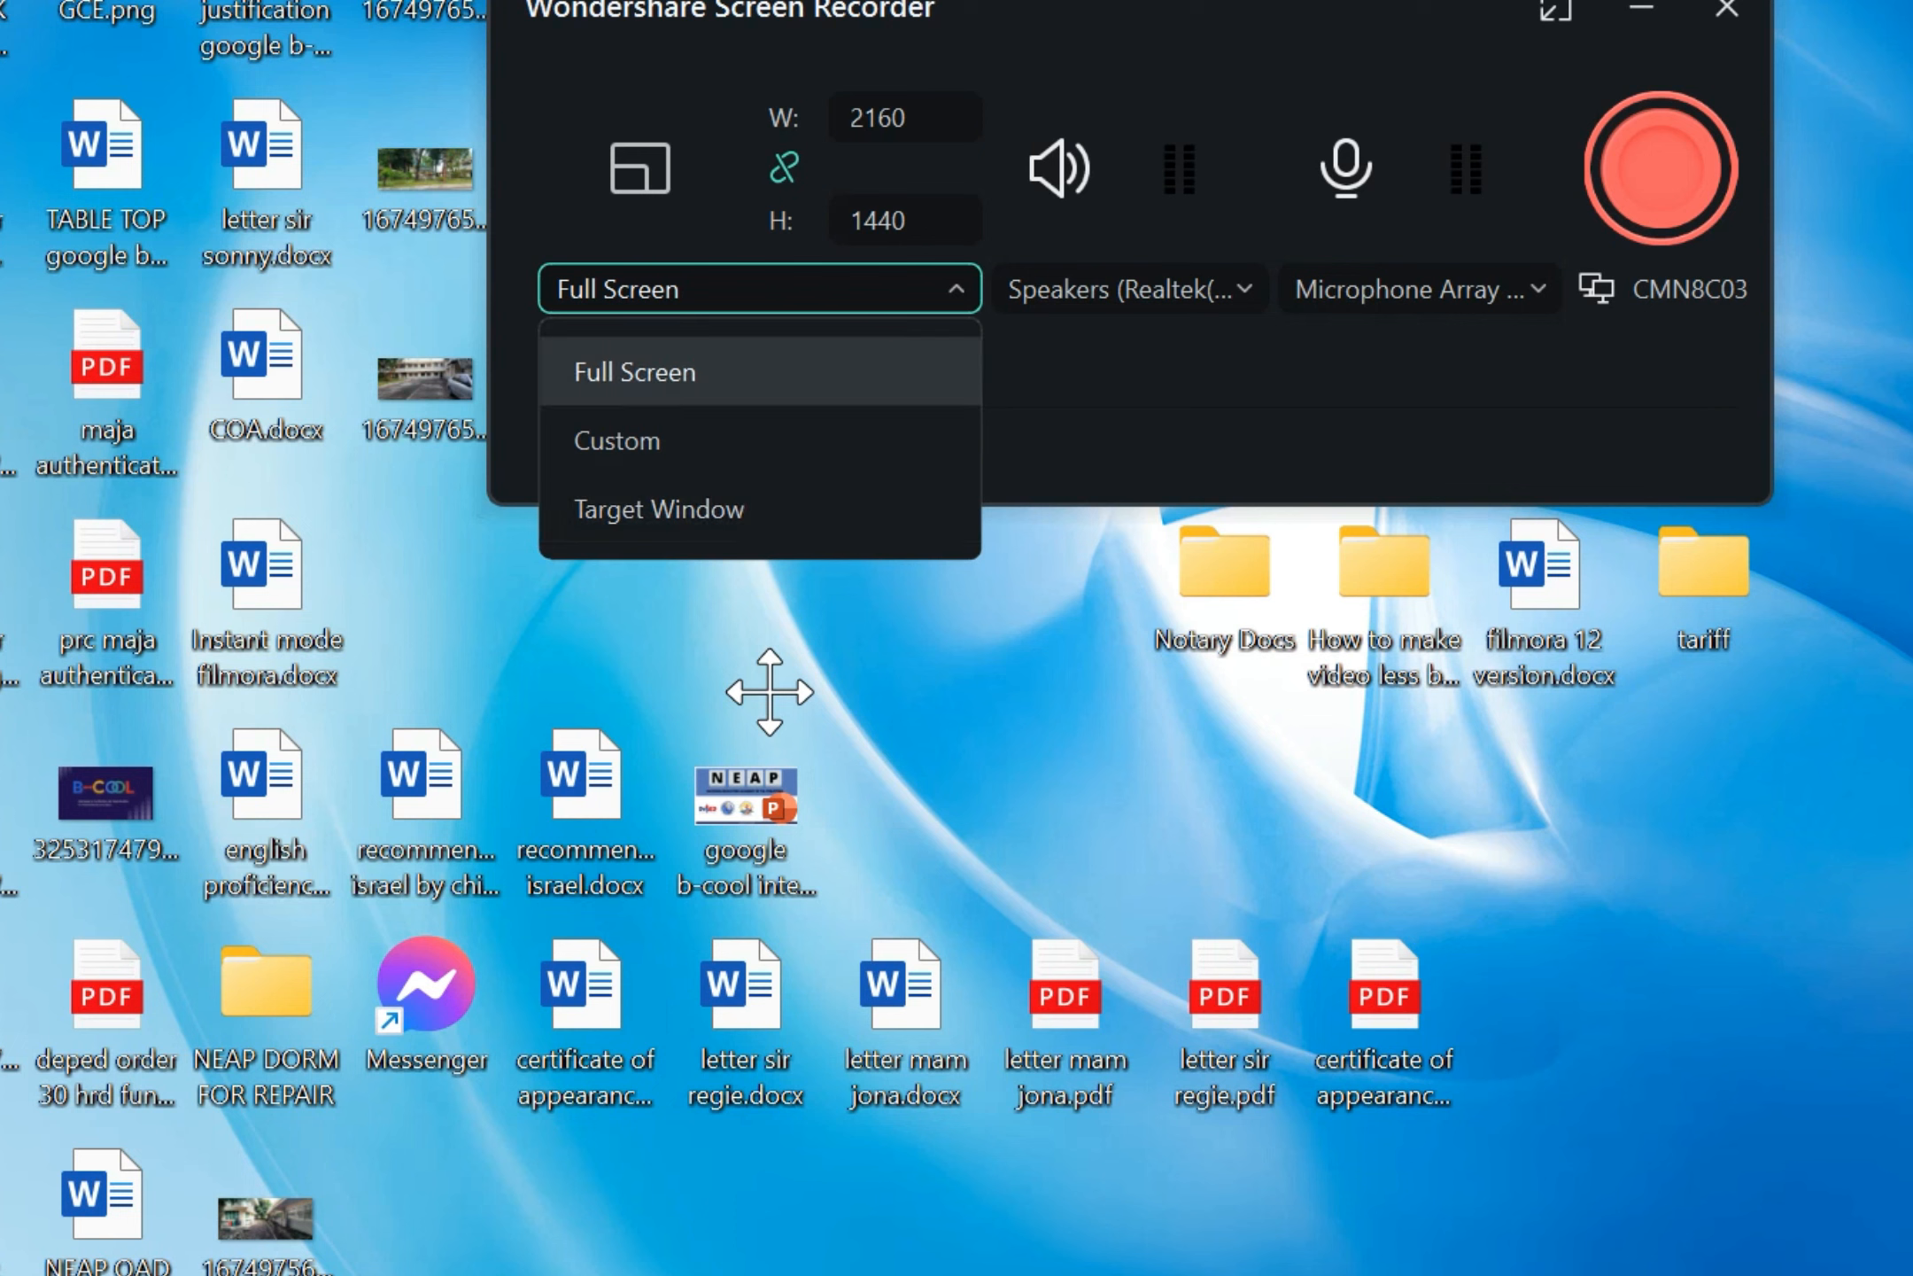
click(634, 370)
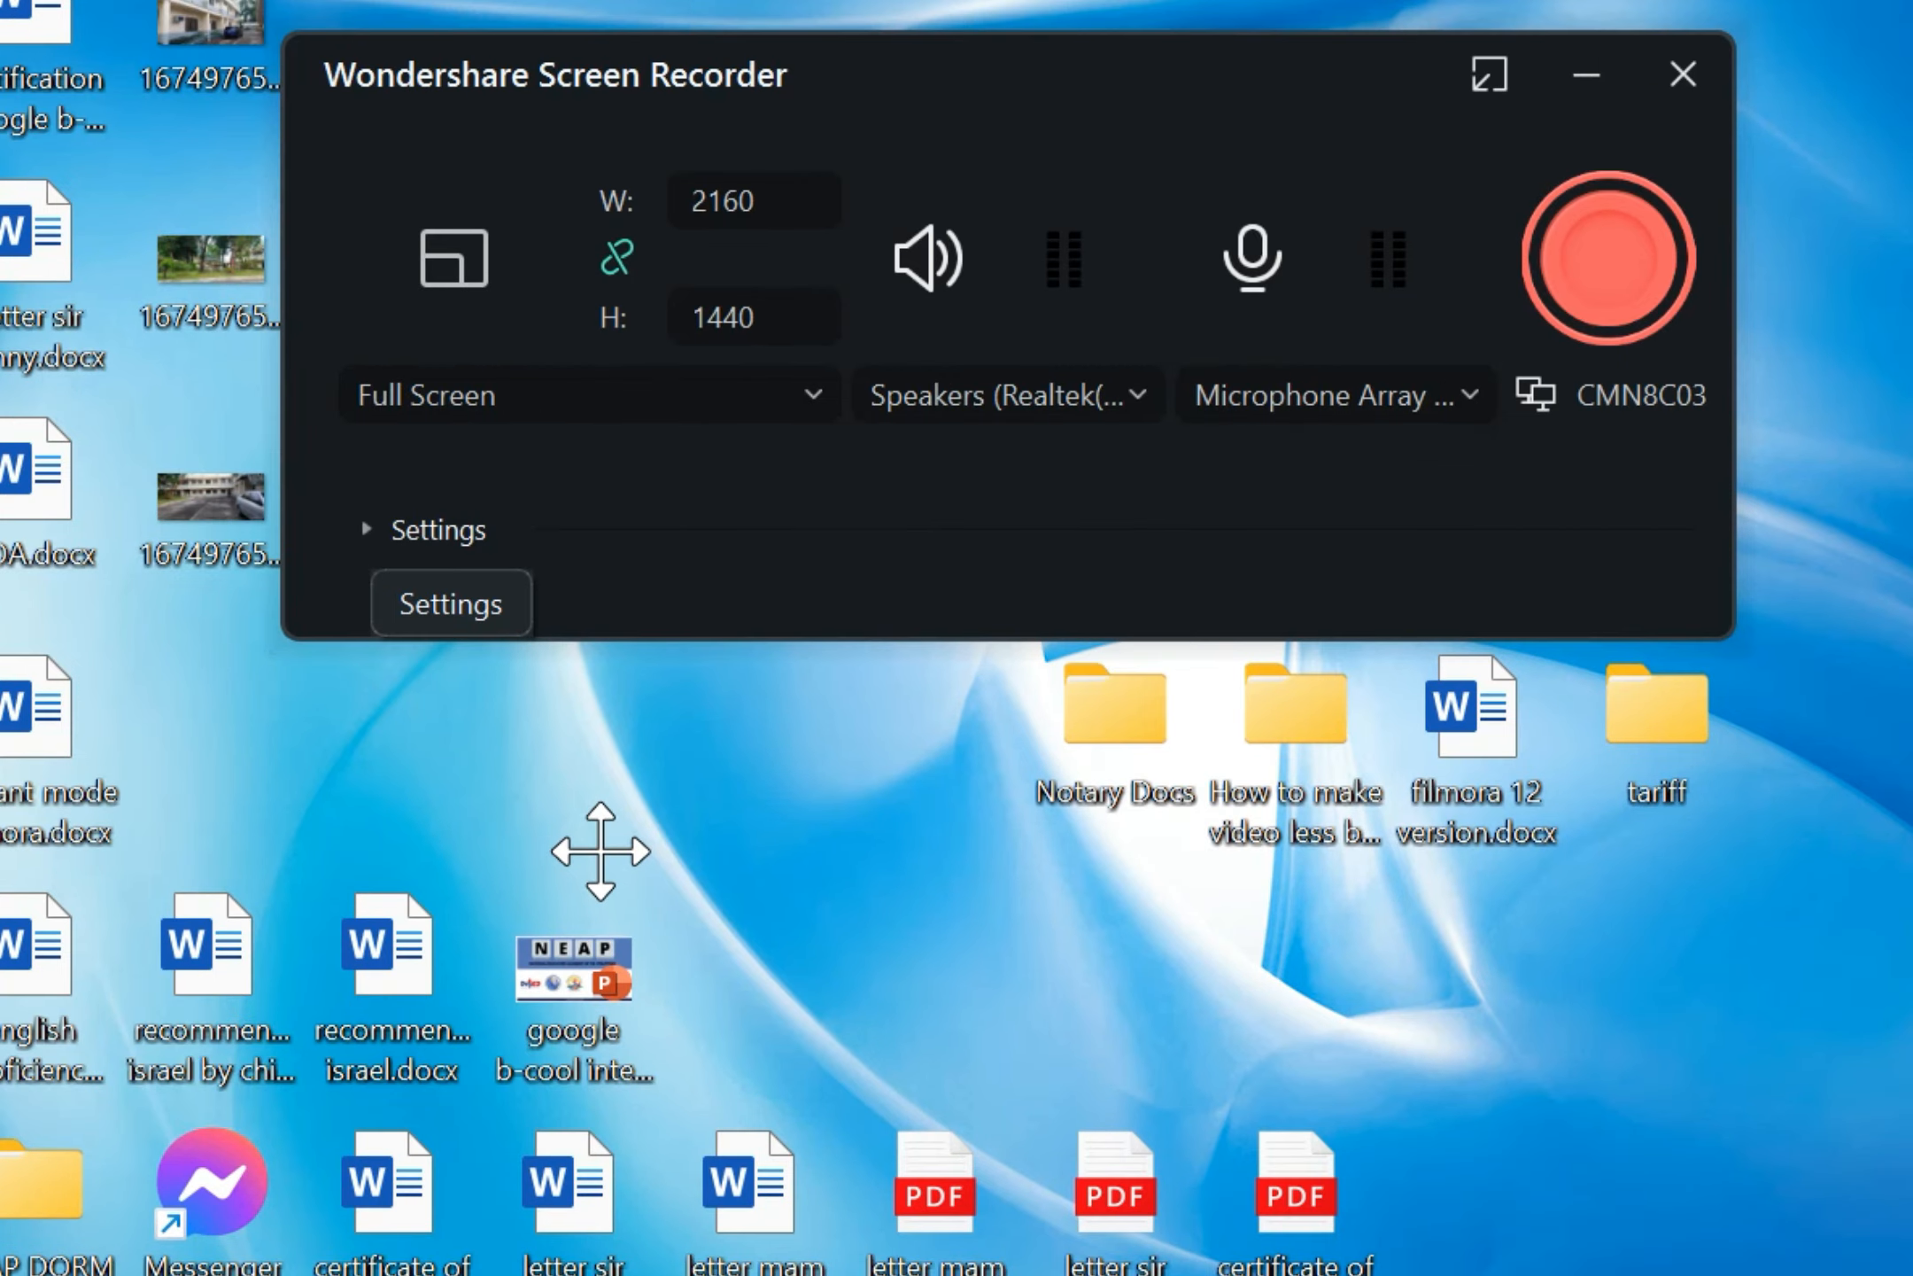
Review the expanded settings: save path, 25 fps frame rate and Recommend quality kept
click(436, 528)
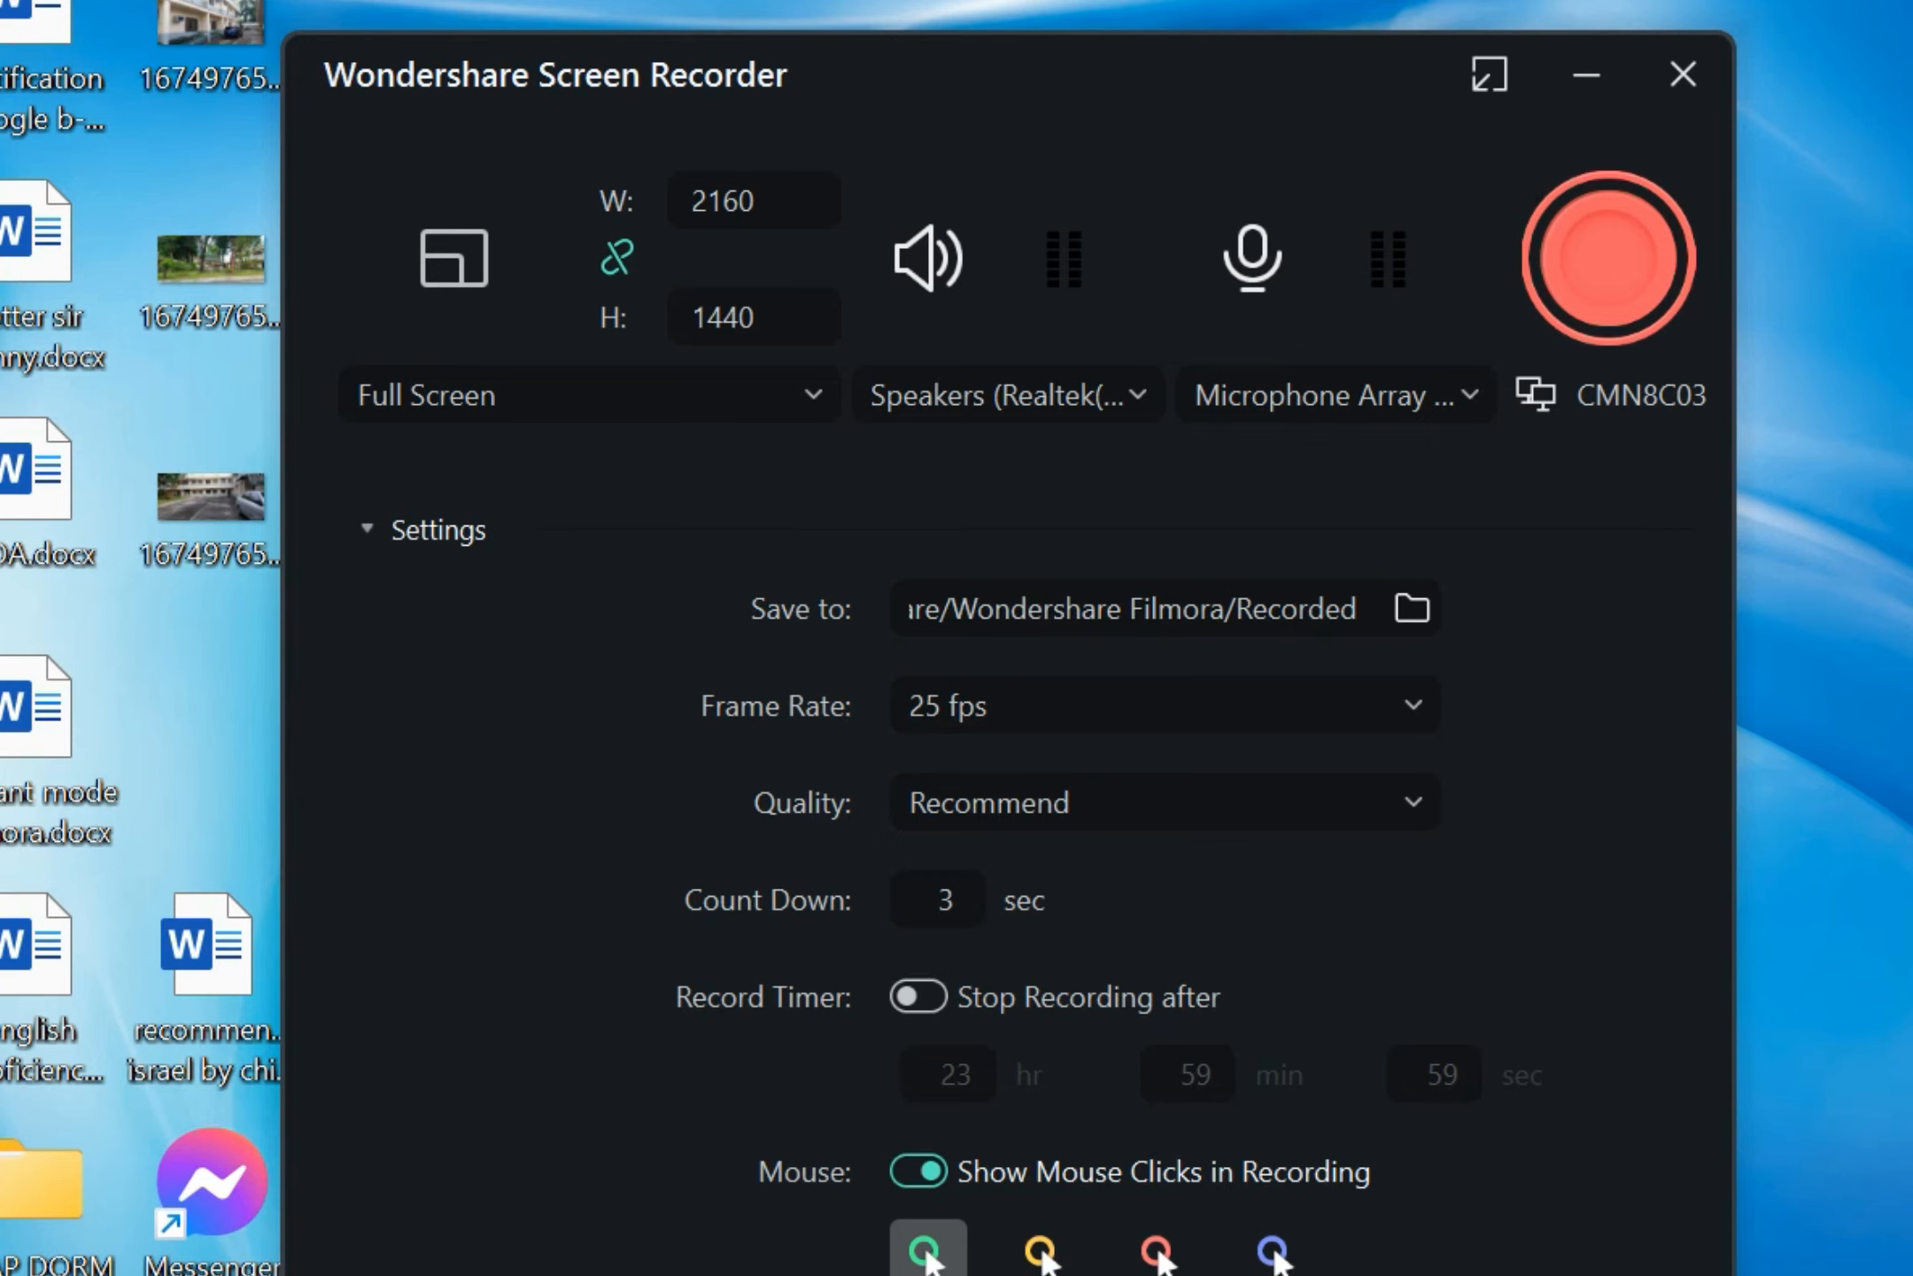
click(1136, 608)
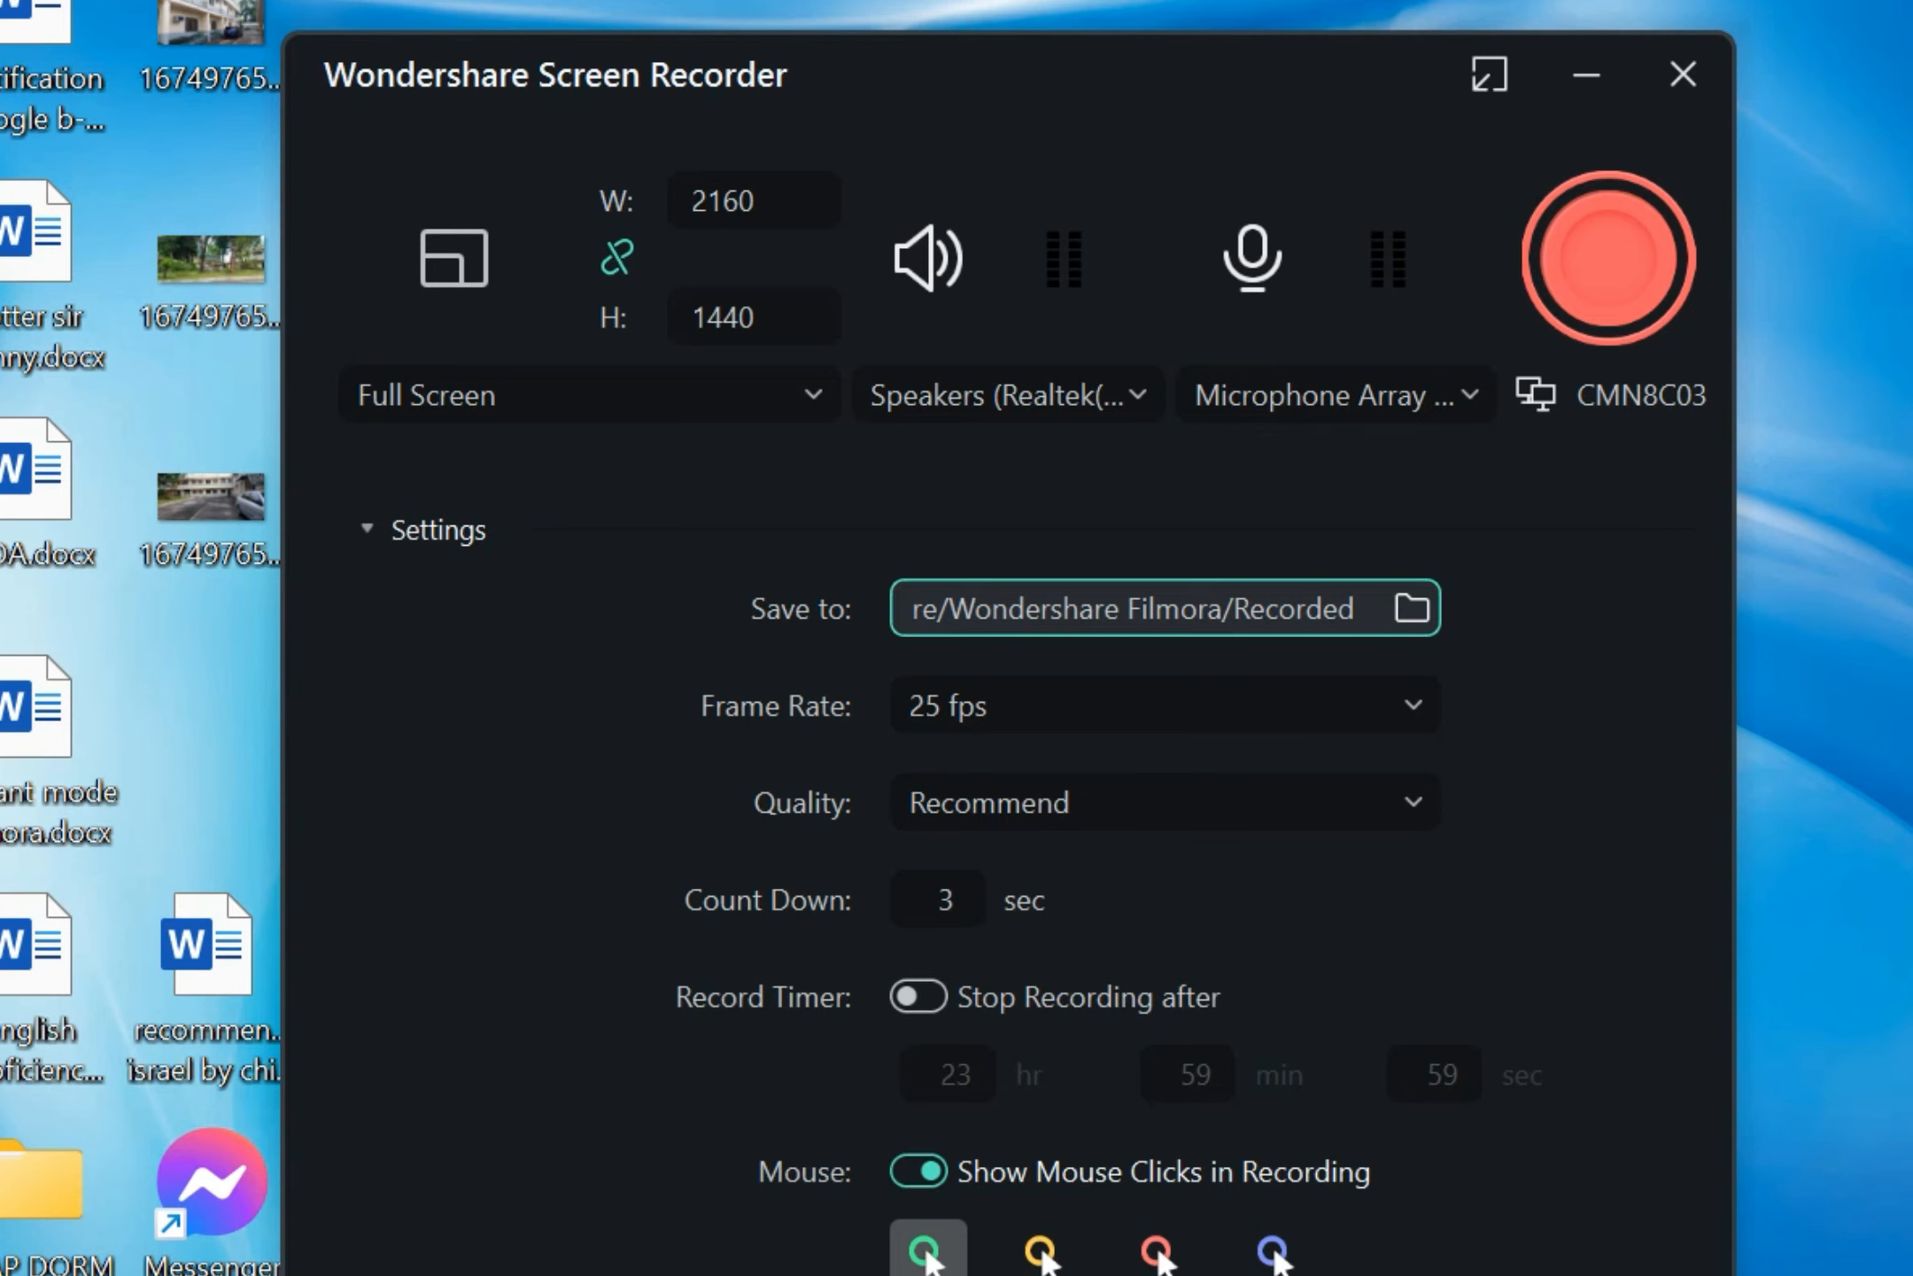
click(1162, 705)
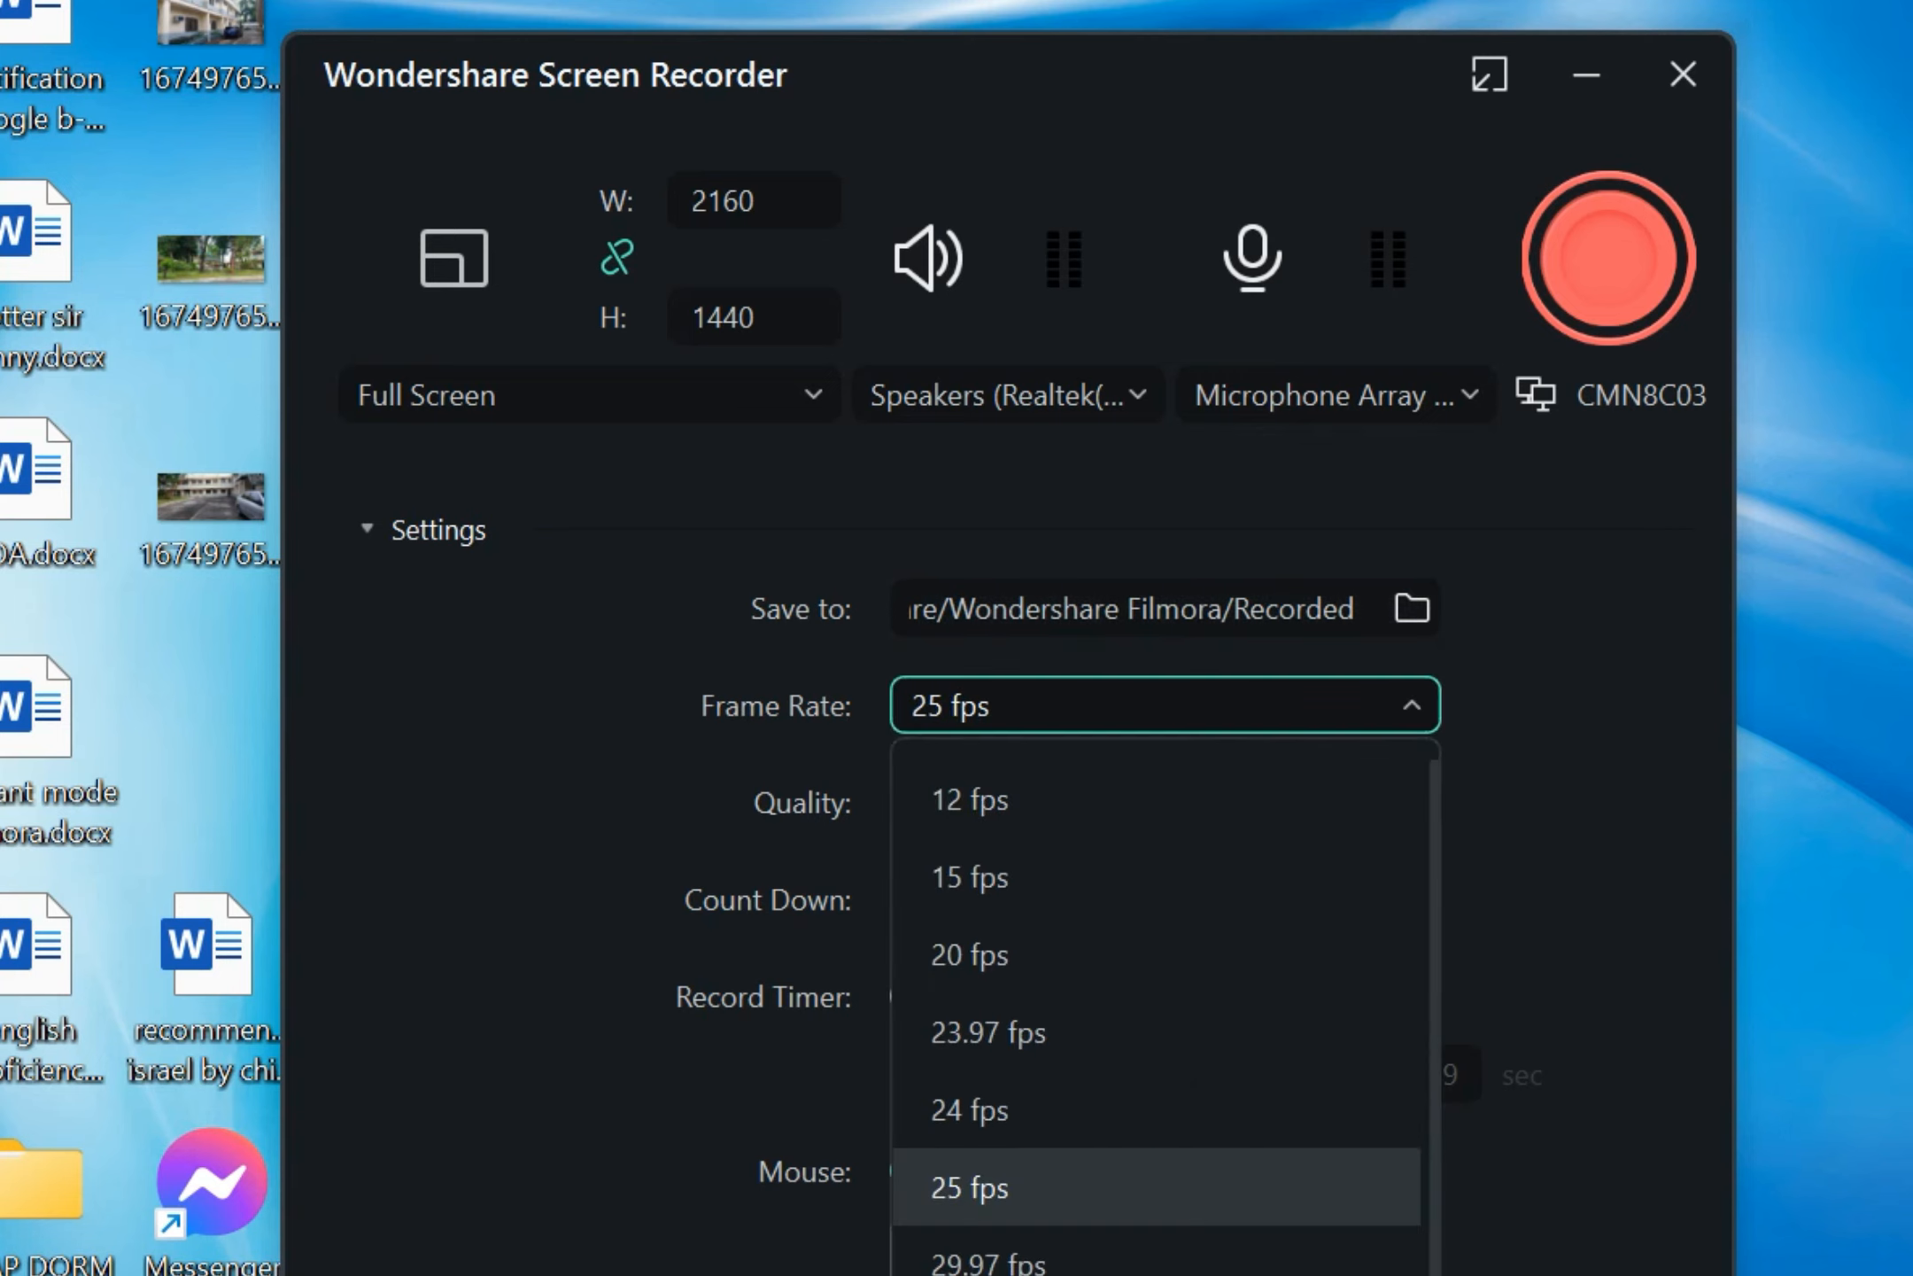
click(1162, 803)
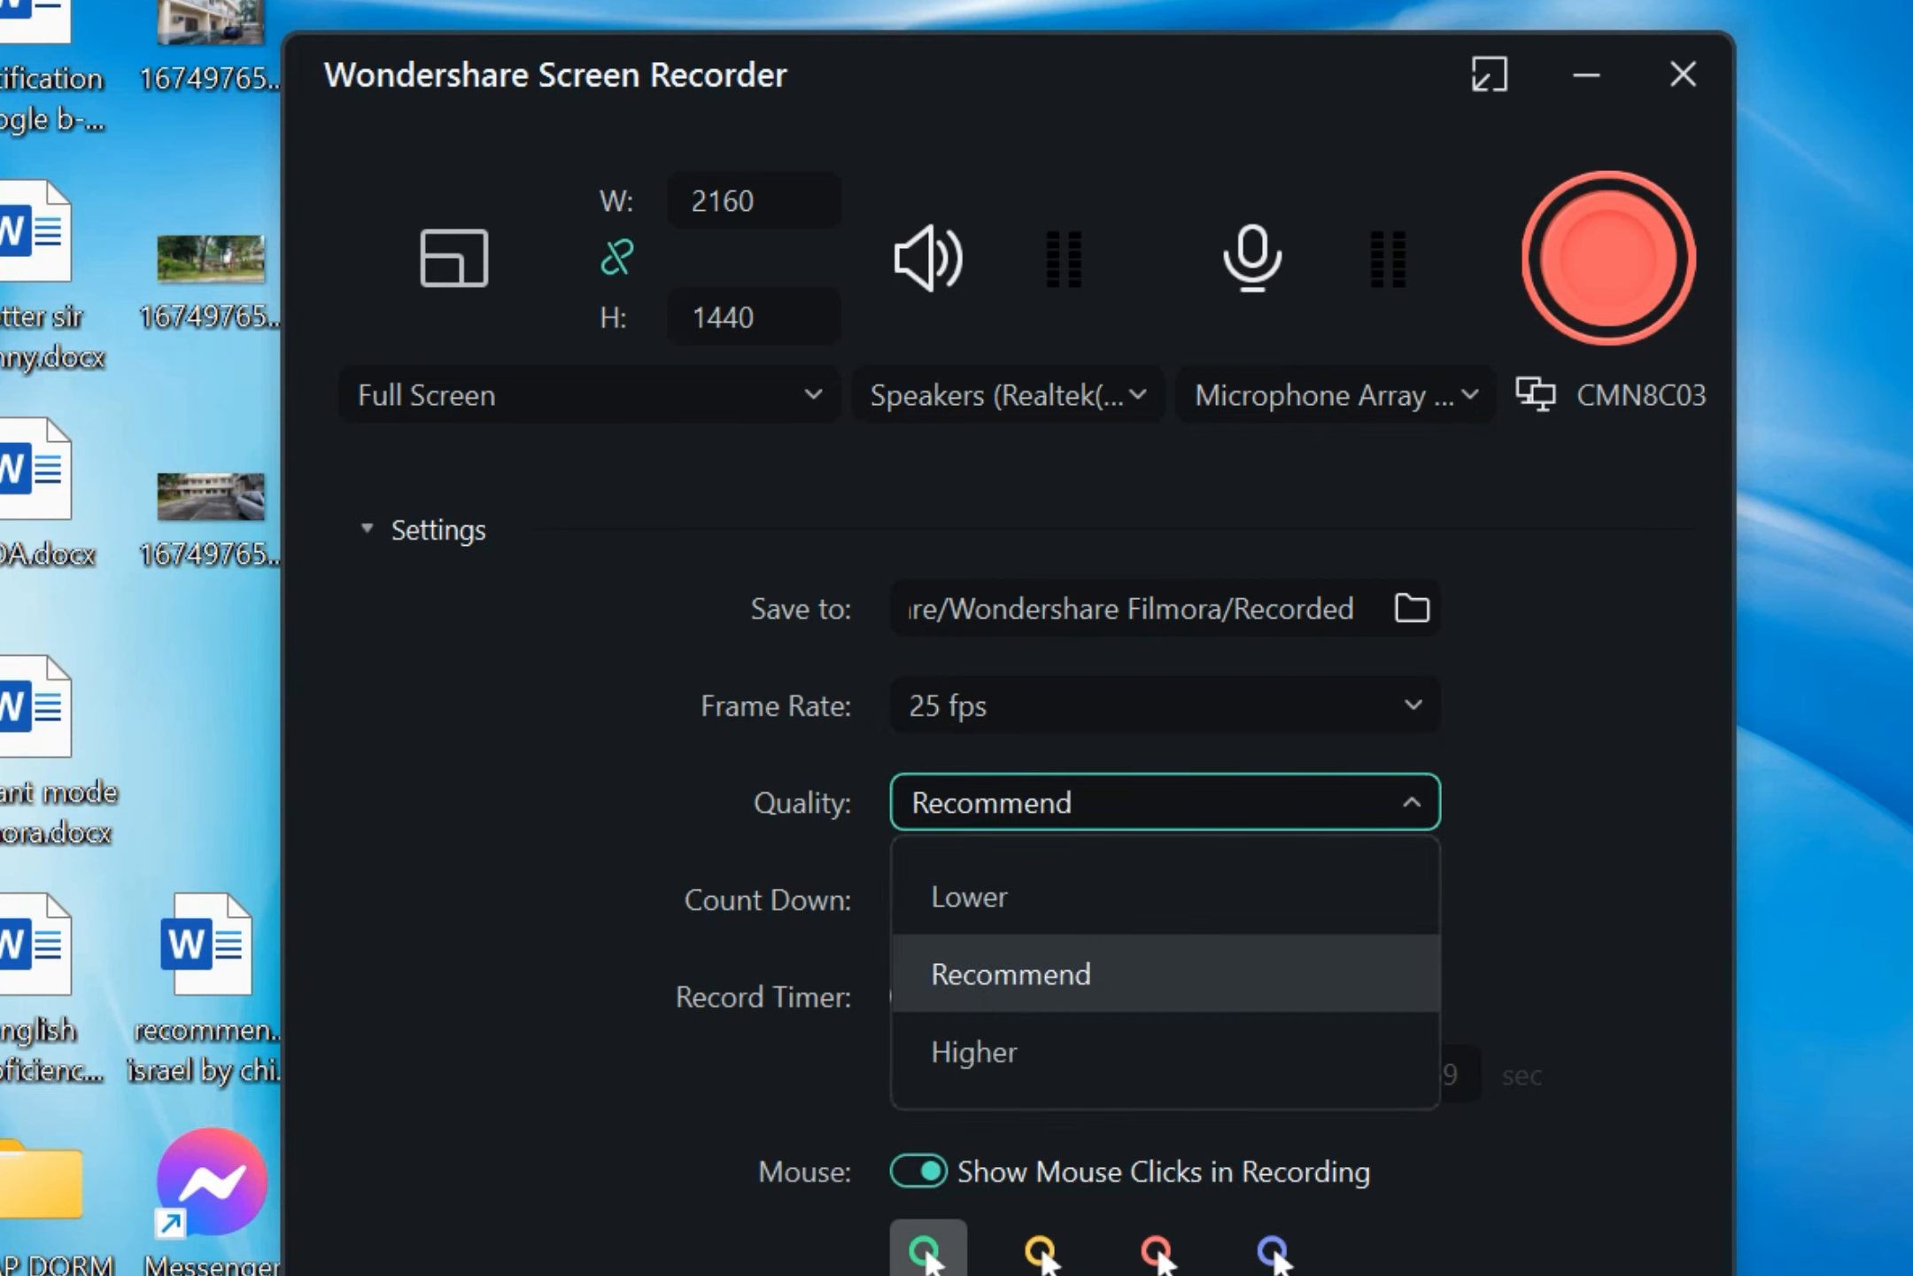
click(1008, 973)
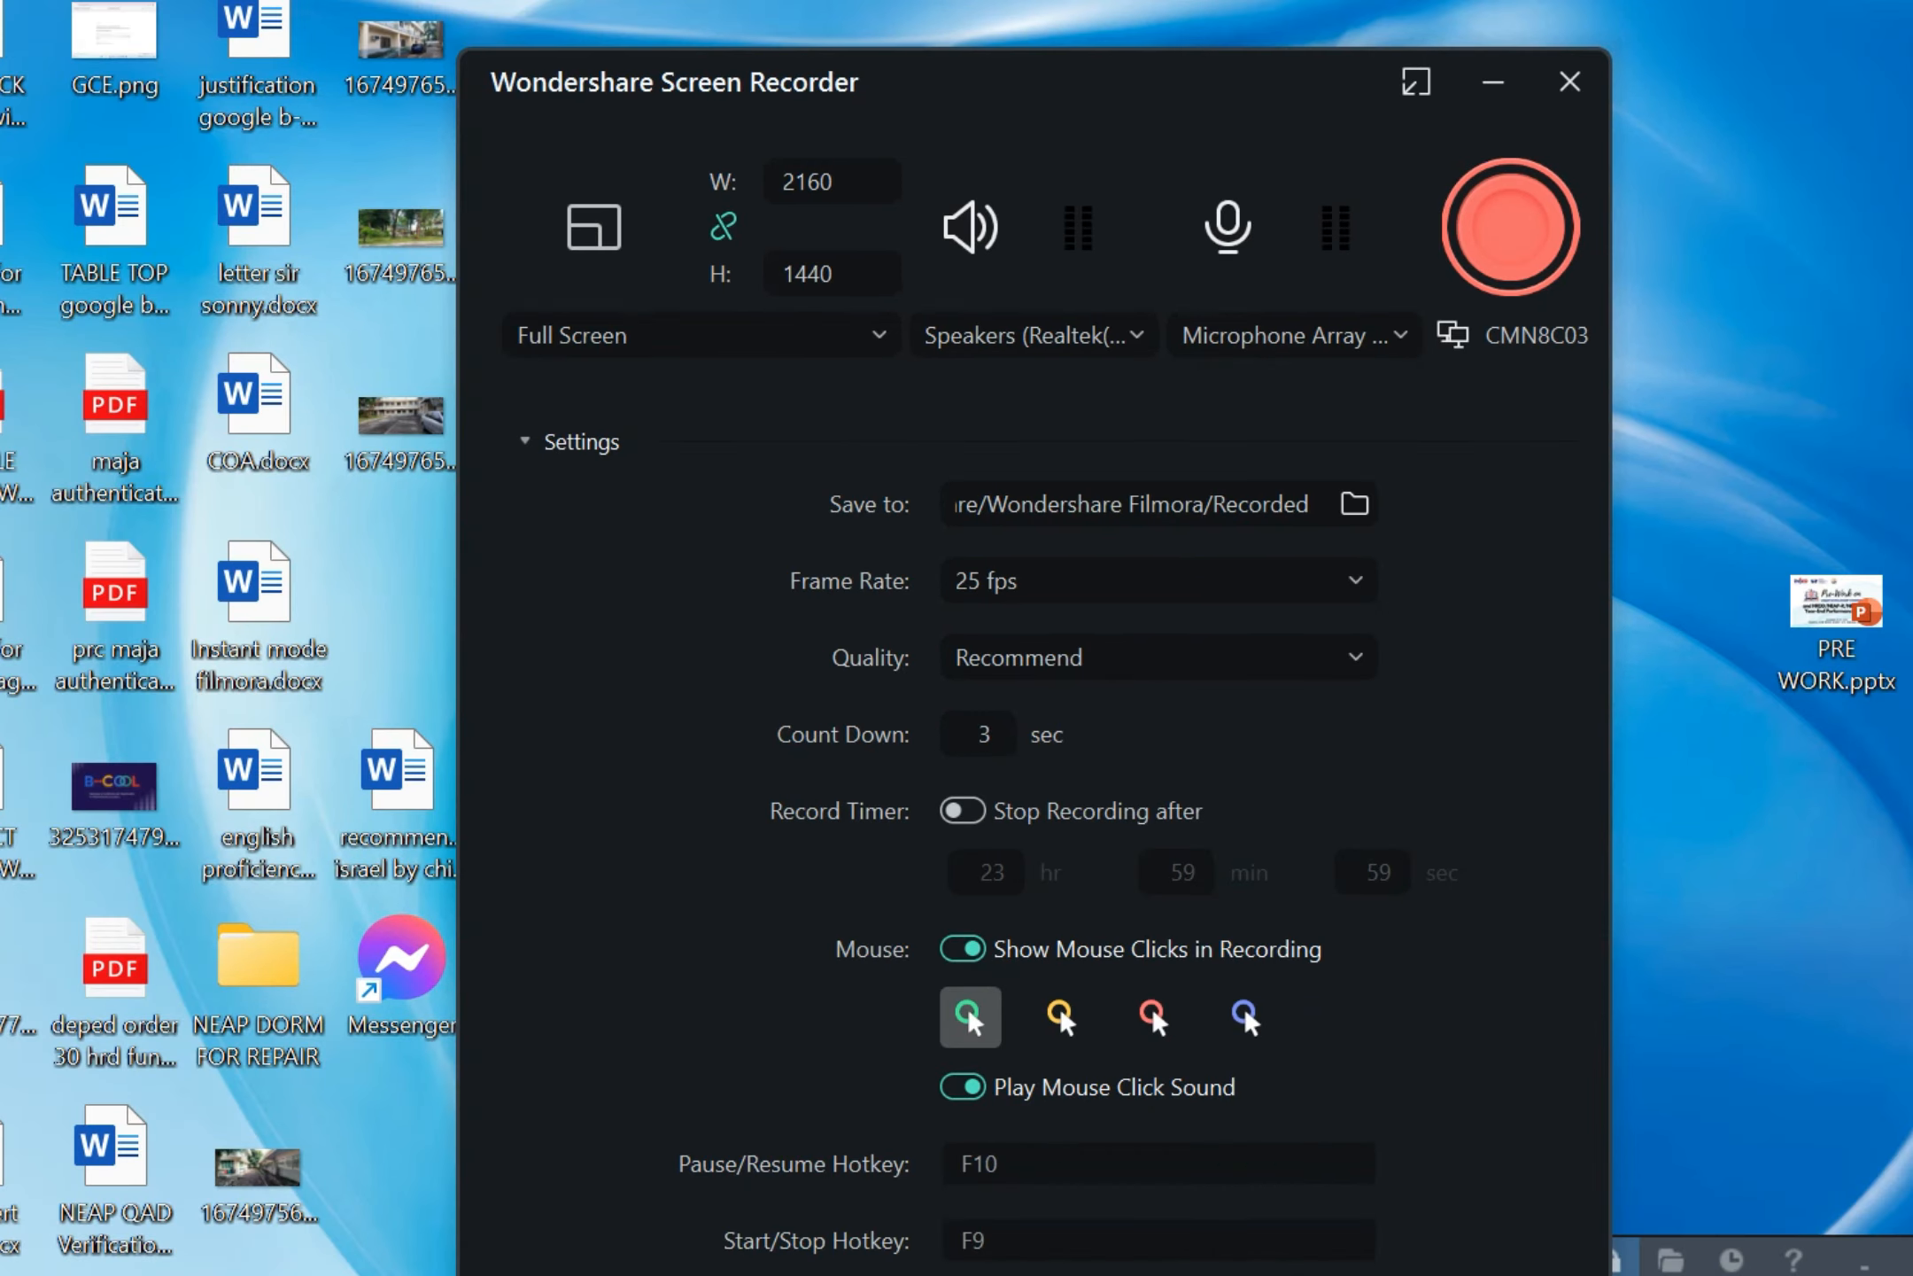
click(1509, 227)
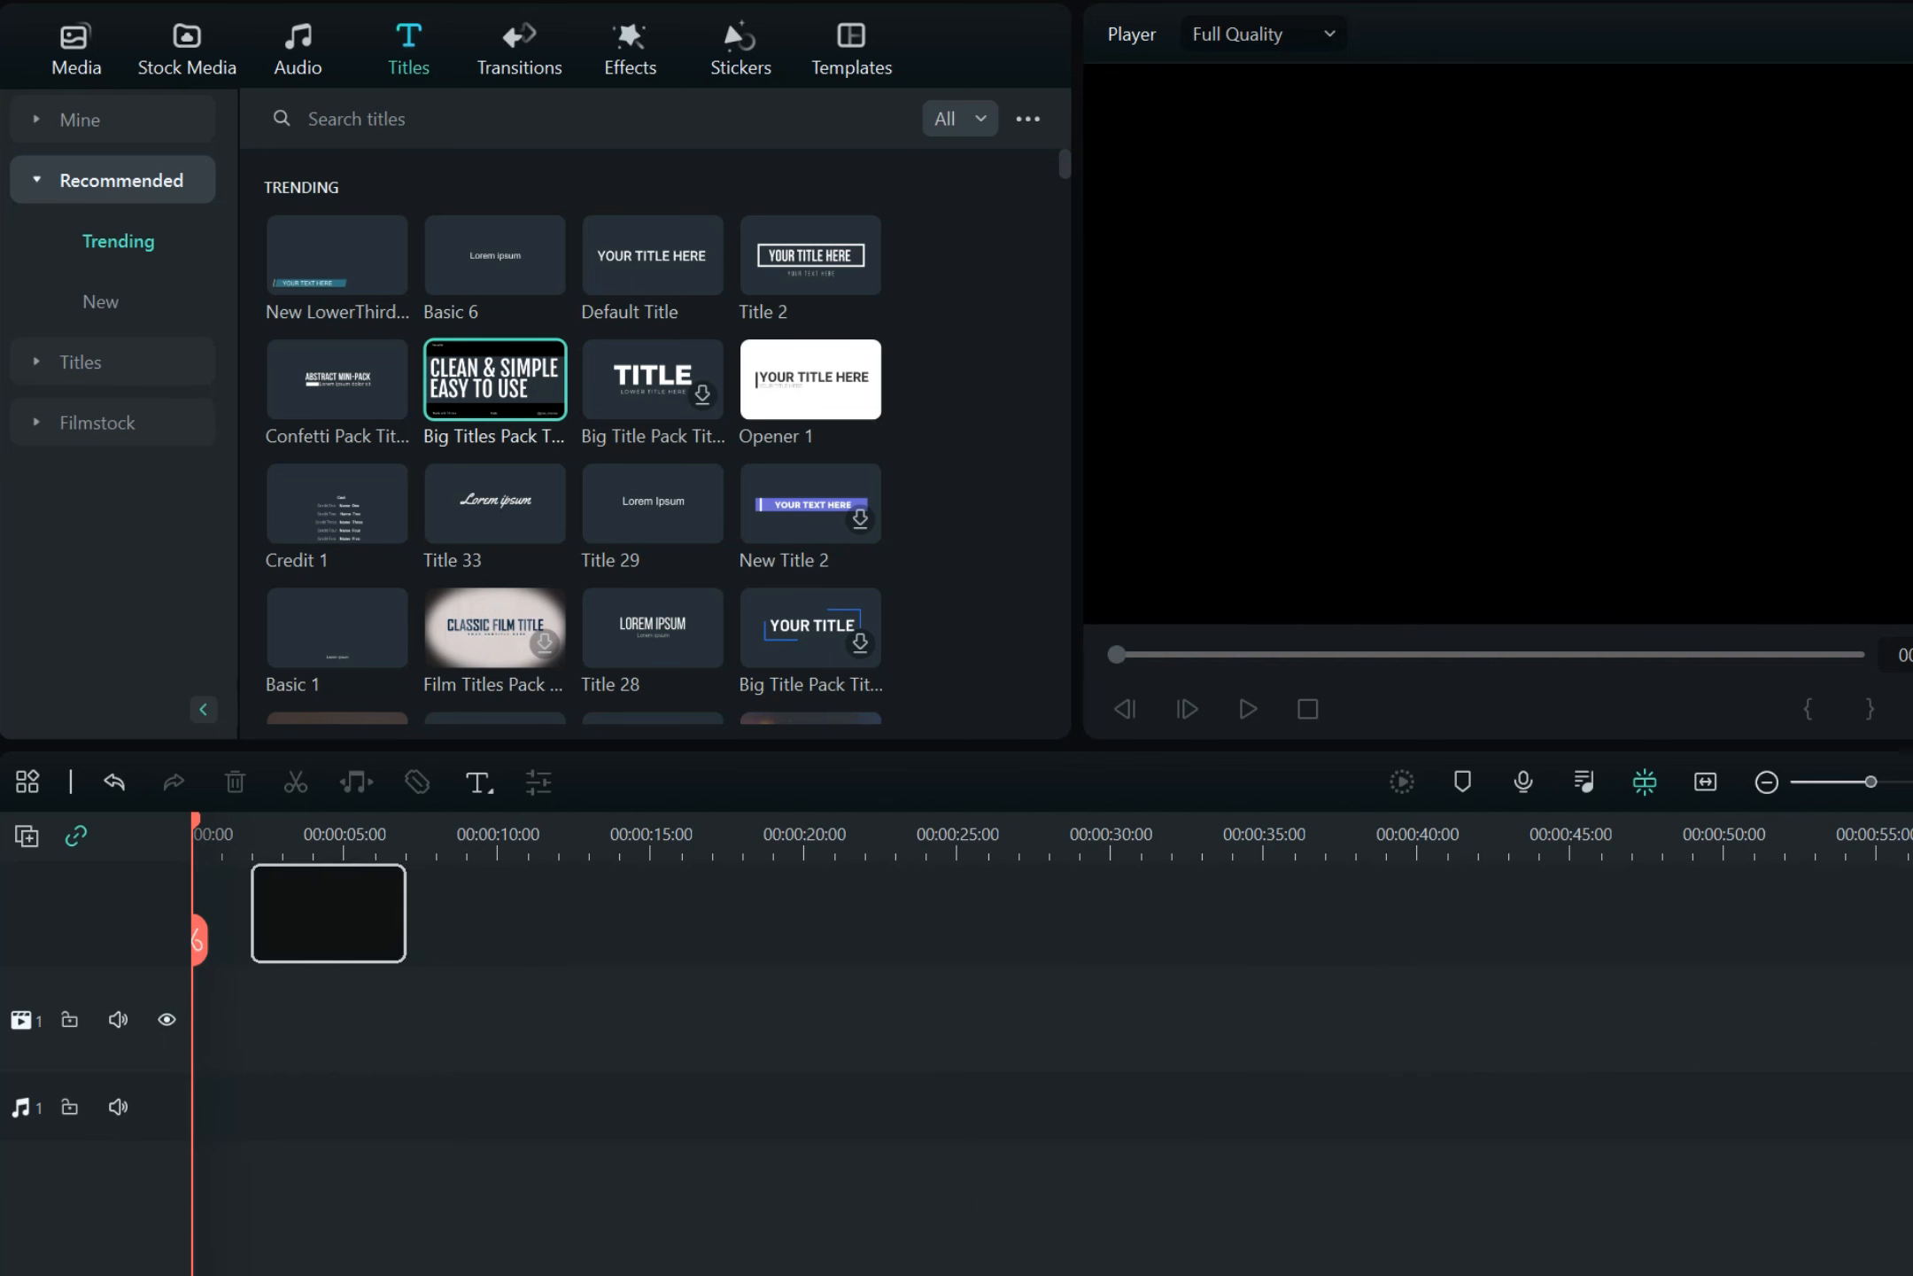
Edit the Big Titles Pack clip, preview it, and select the CLEAN & SIMPLE line for replacement
double_click(494, 379)
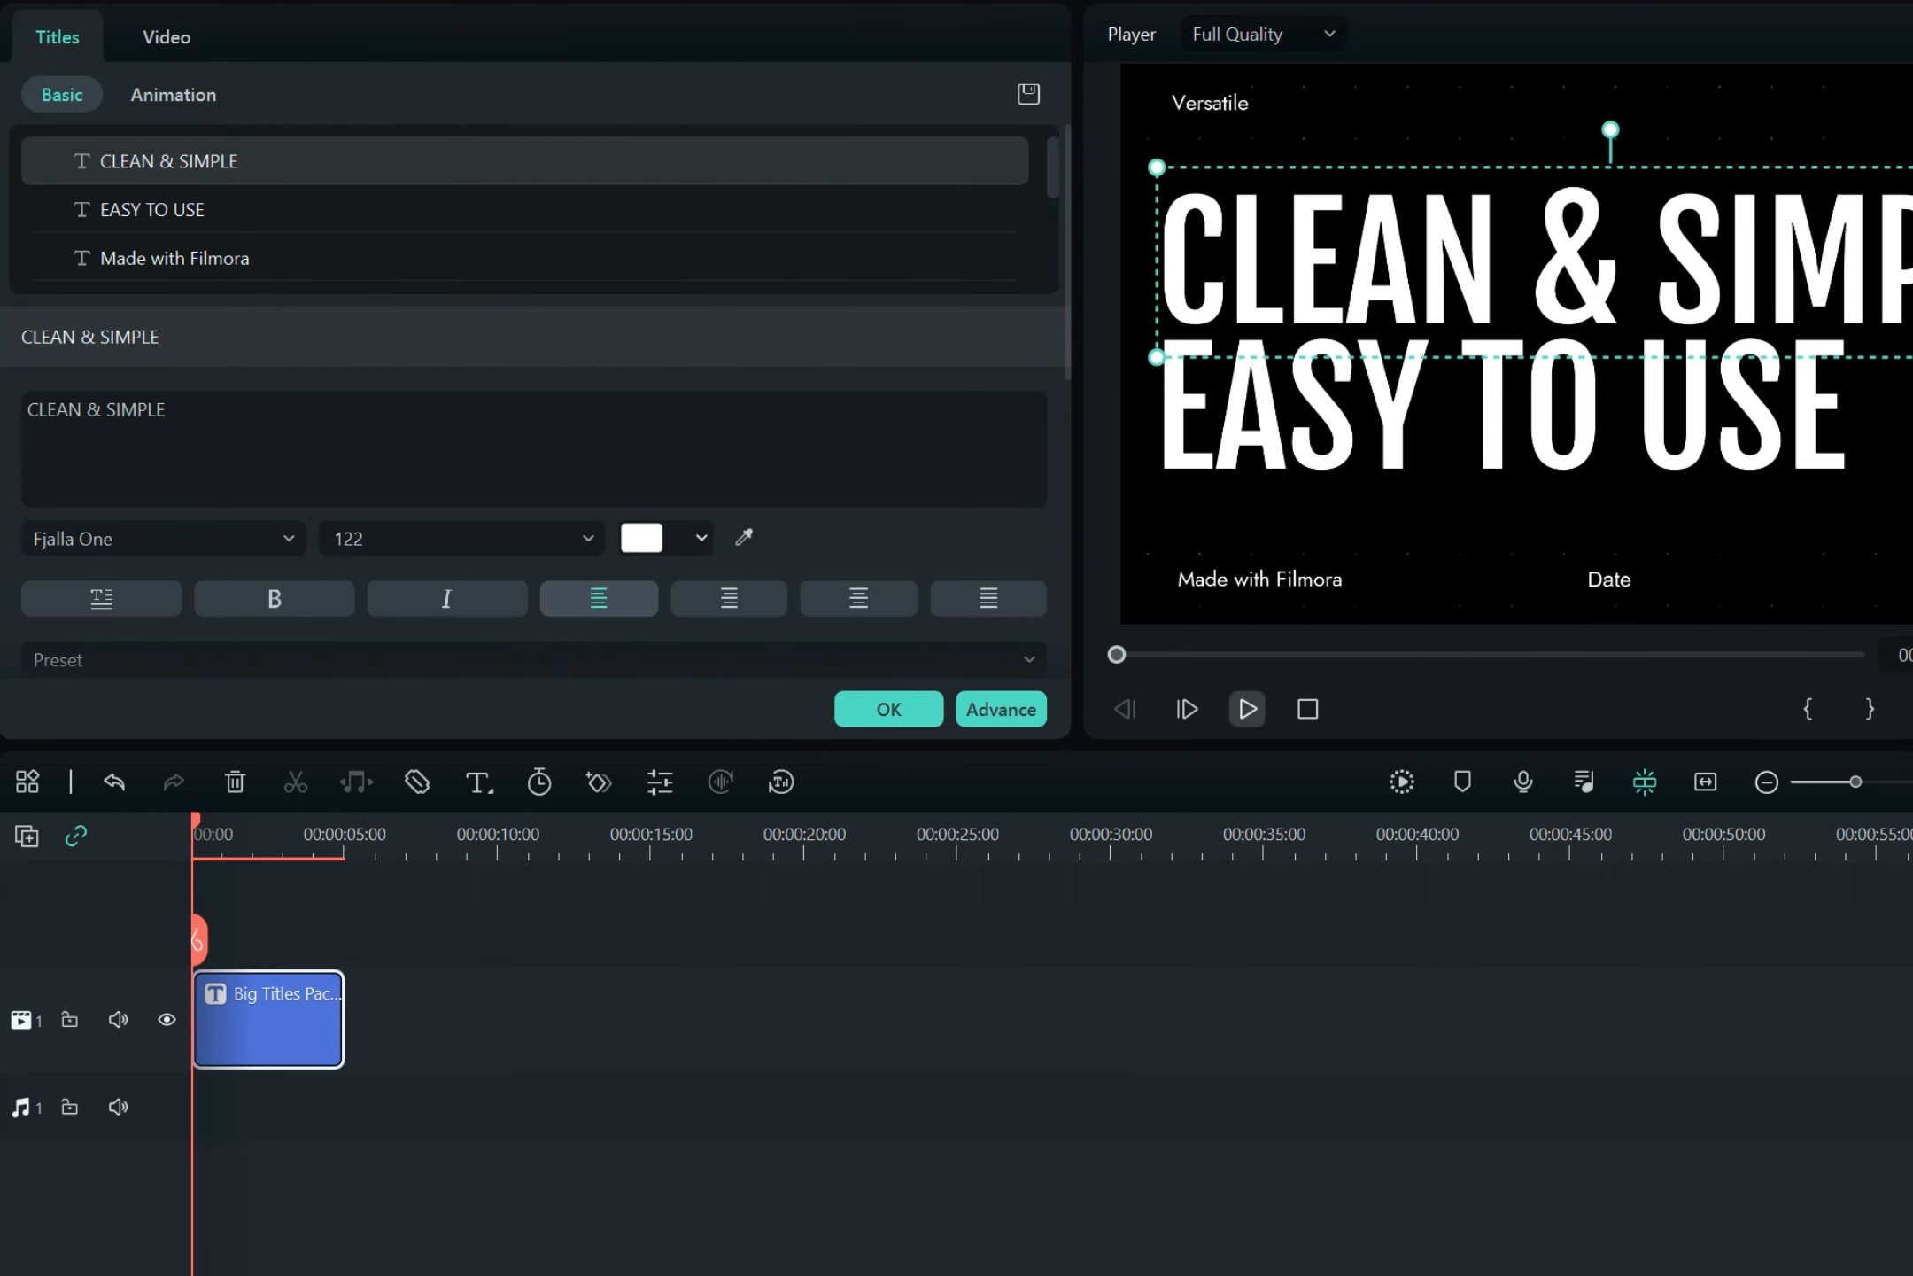
click(1246, 709)
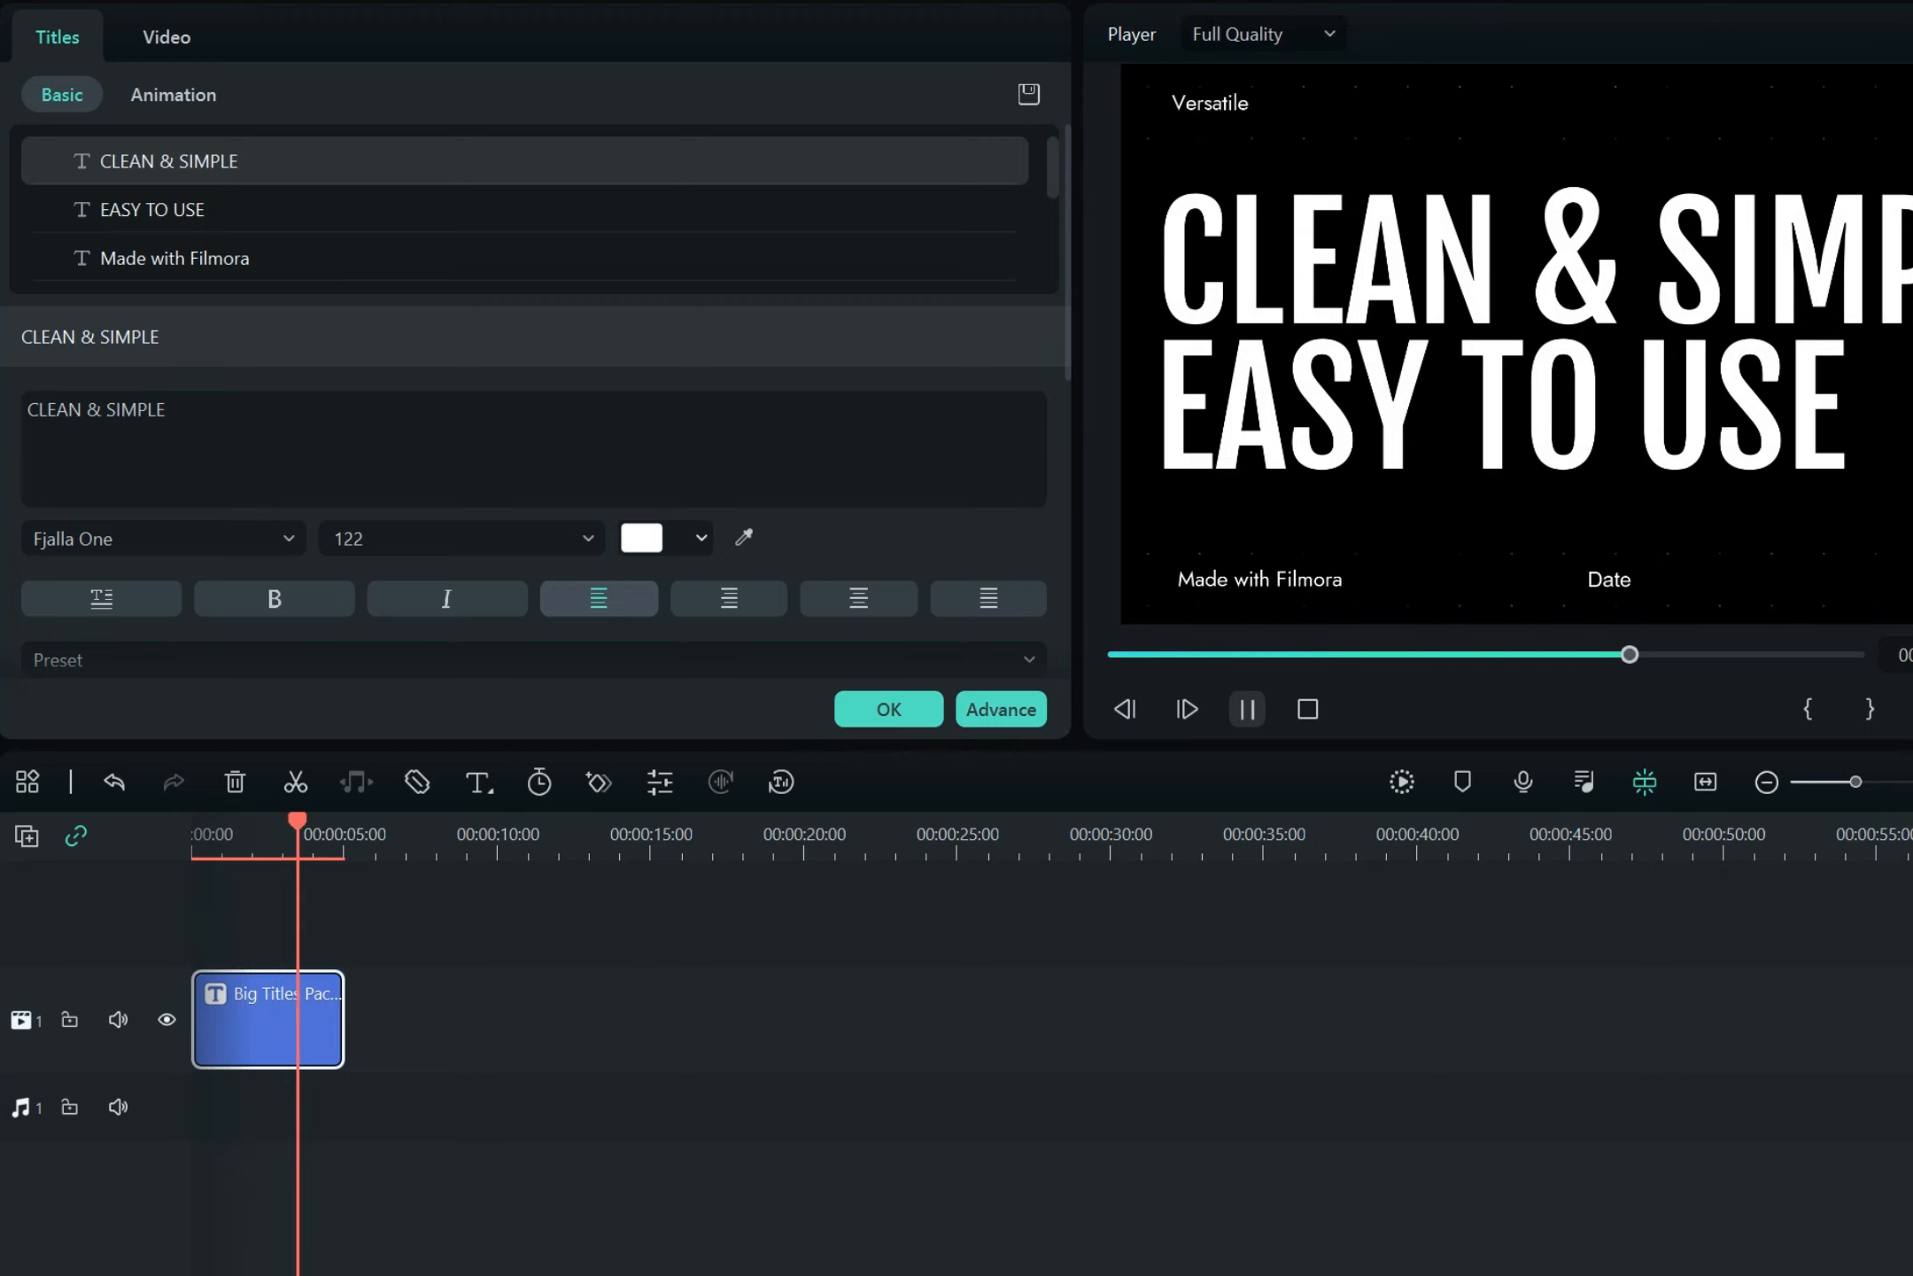
click(1245, 709)
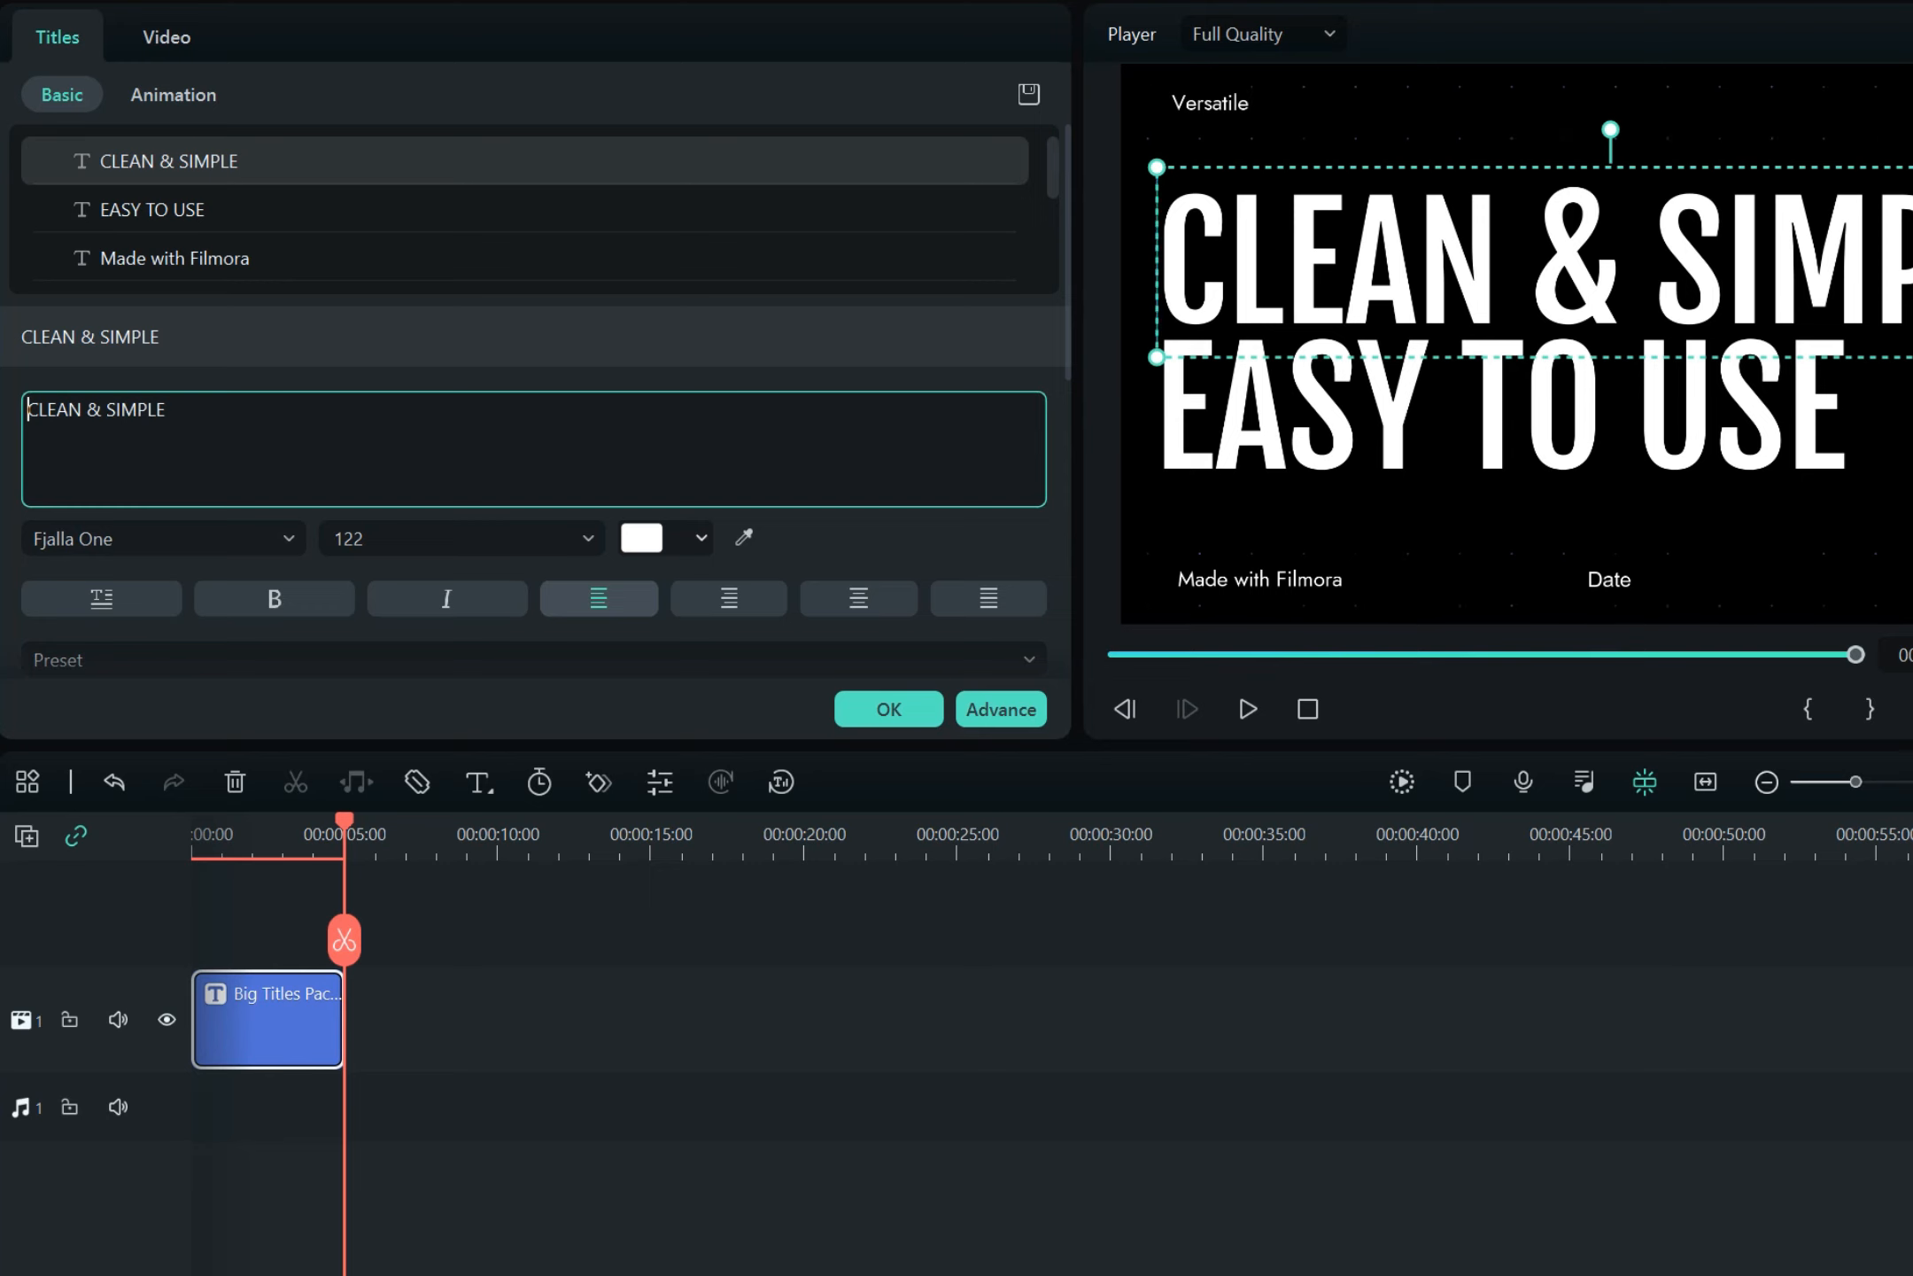
triple_click(96, 409)
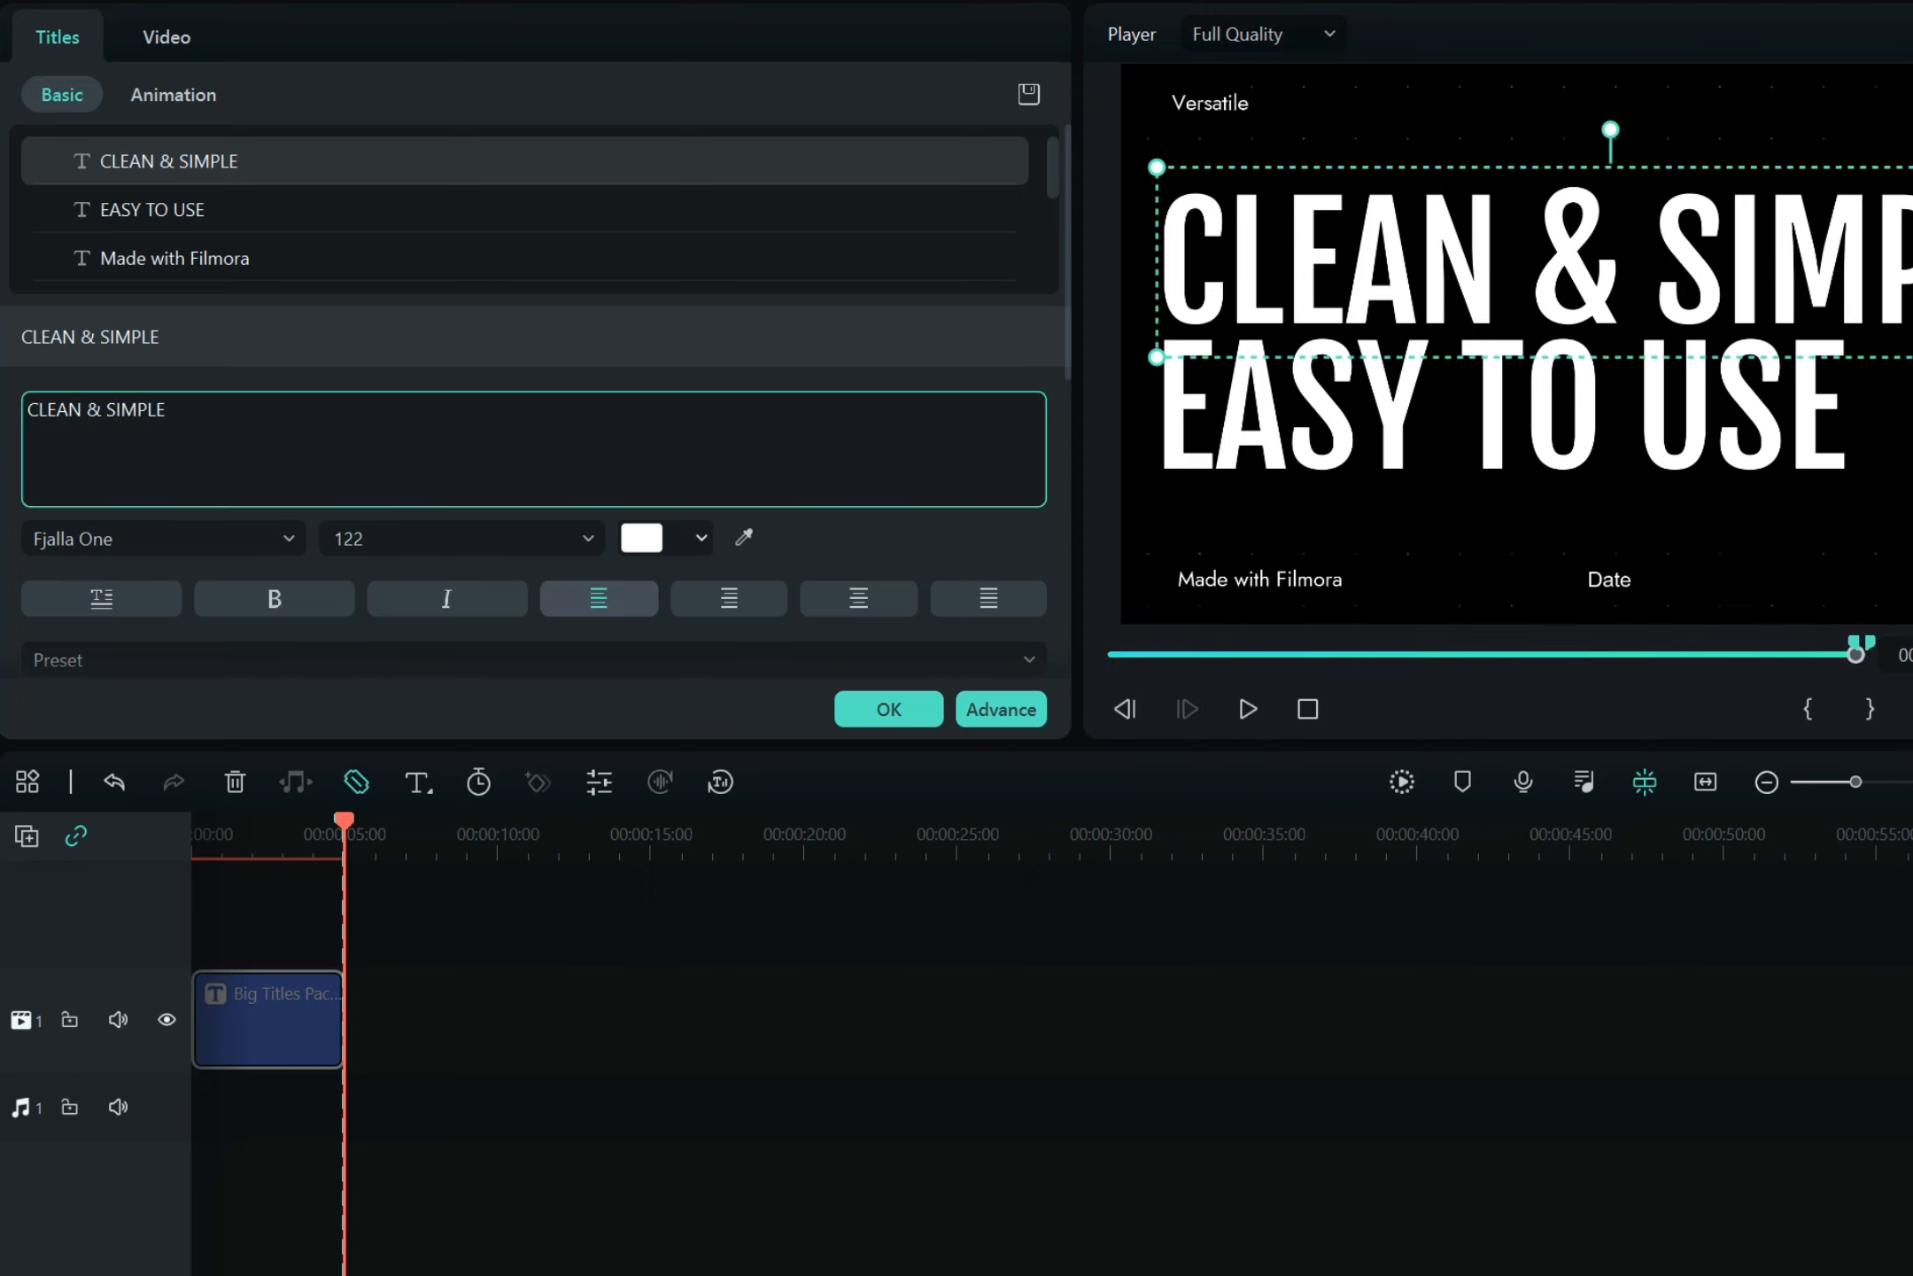
Replace the title lines with 'quick tutorial' and 'with Filmora'
text(quic)
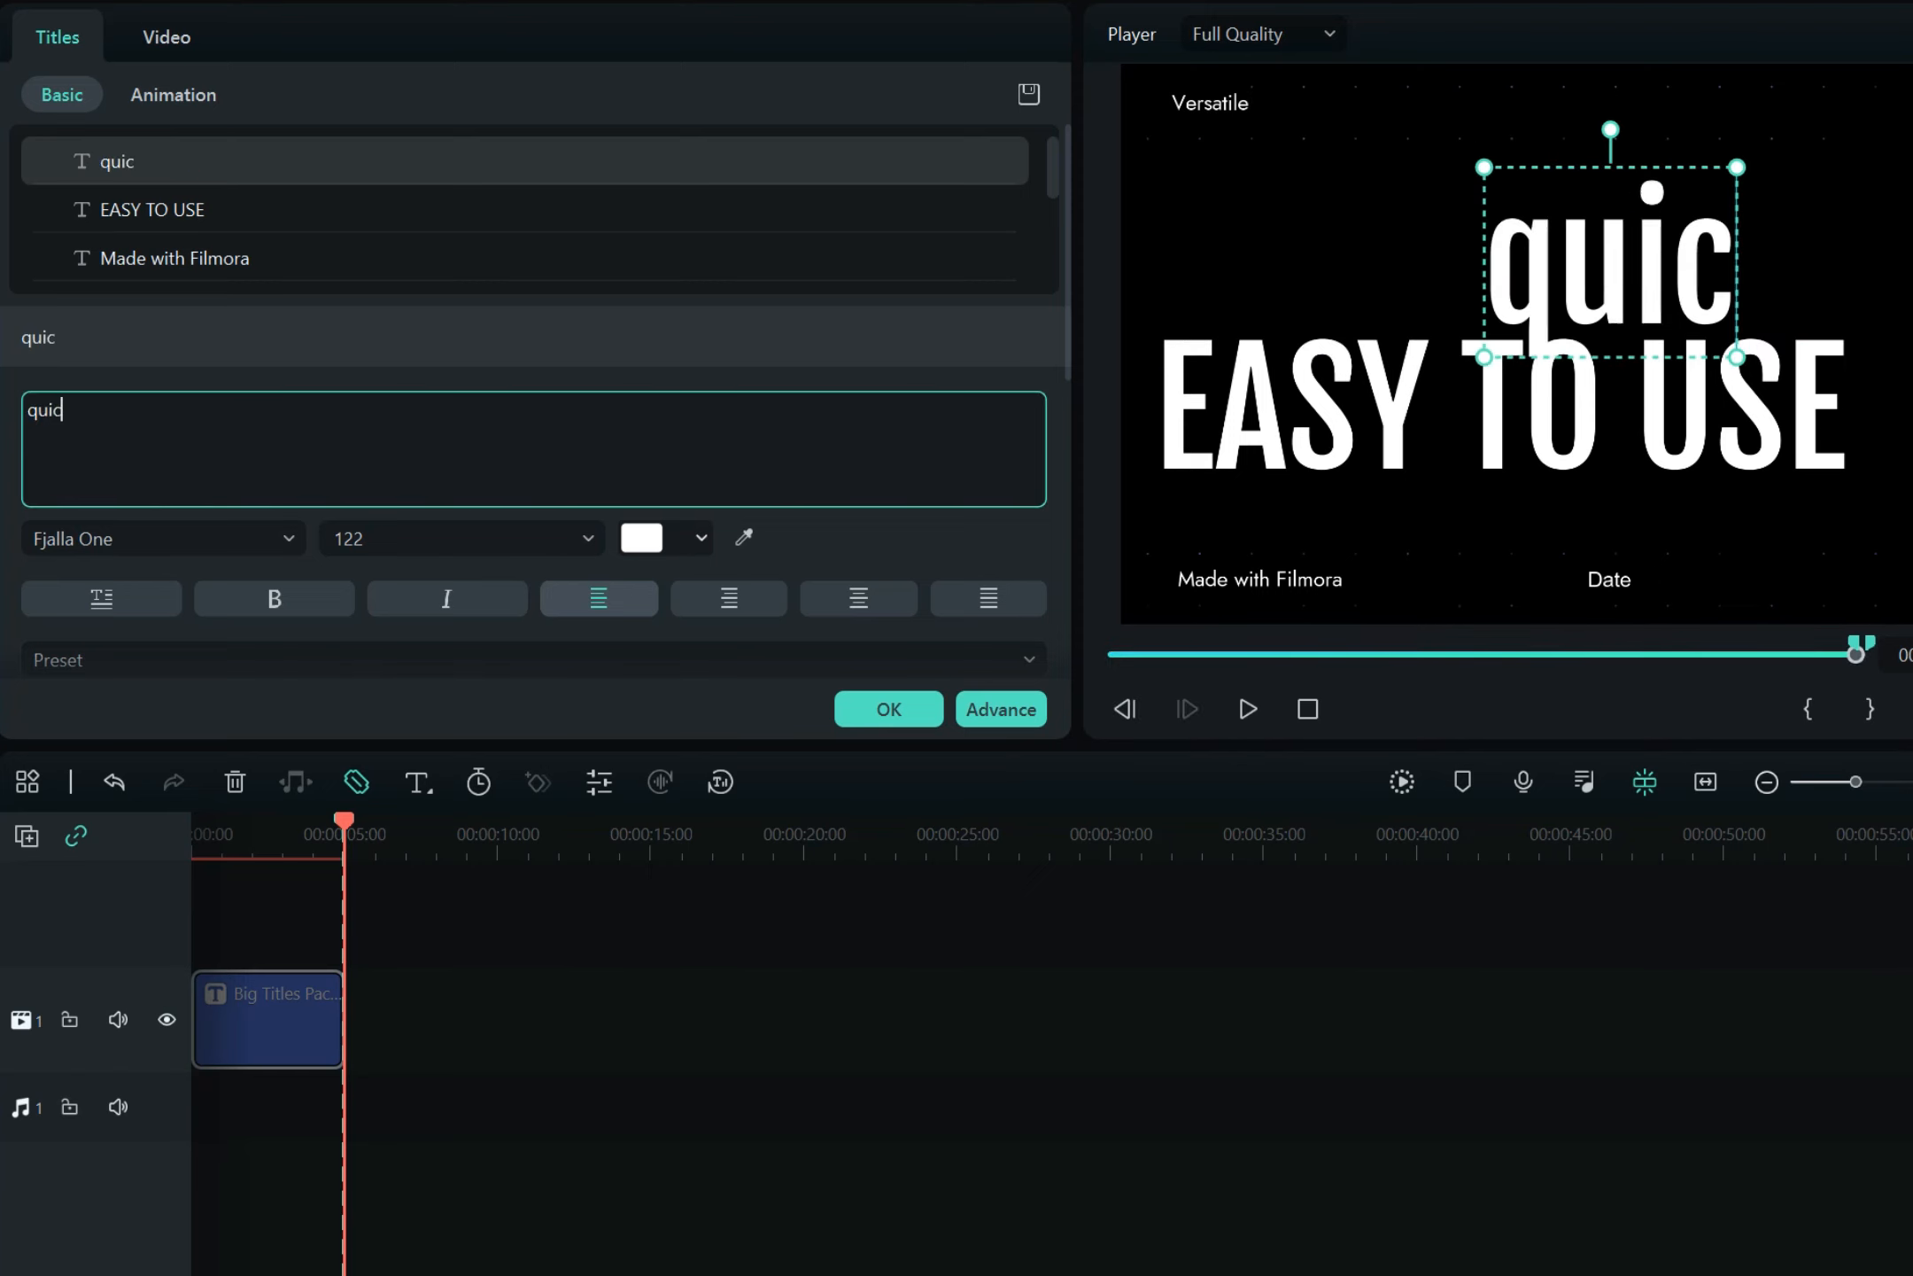
text(k tutoria)
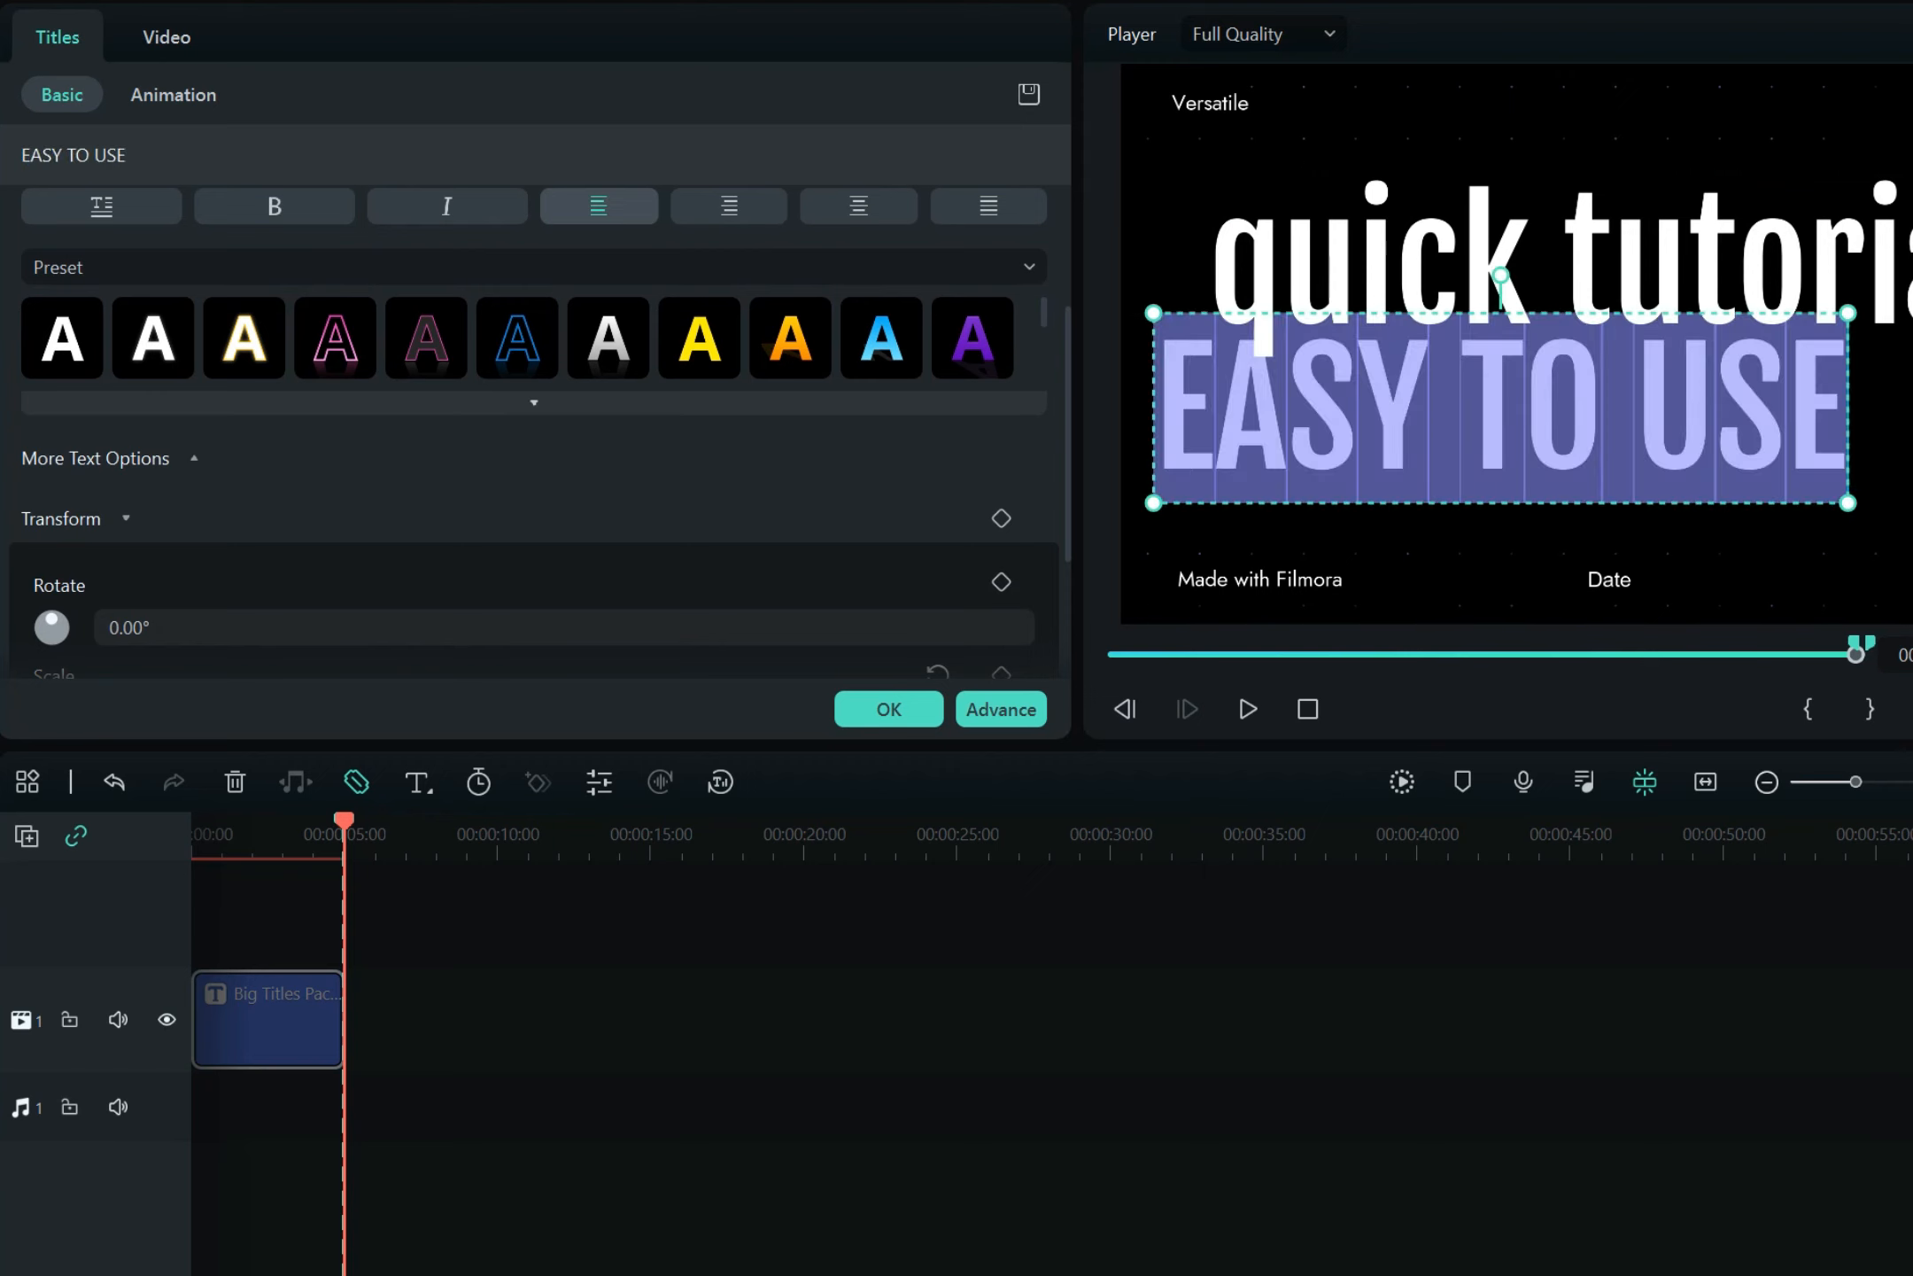
text(with F)
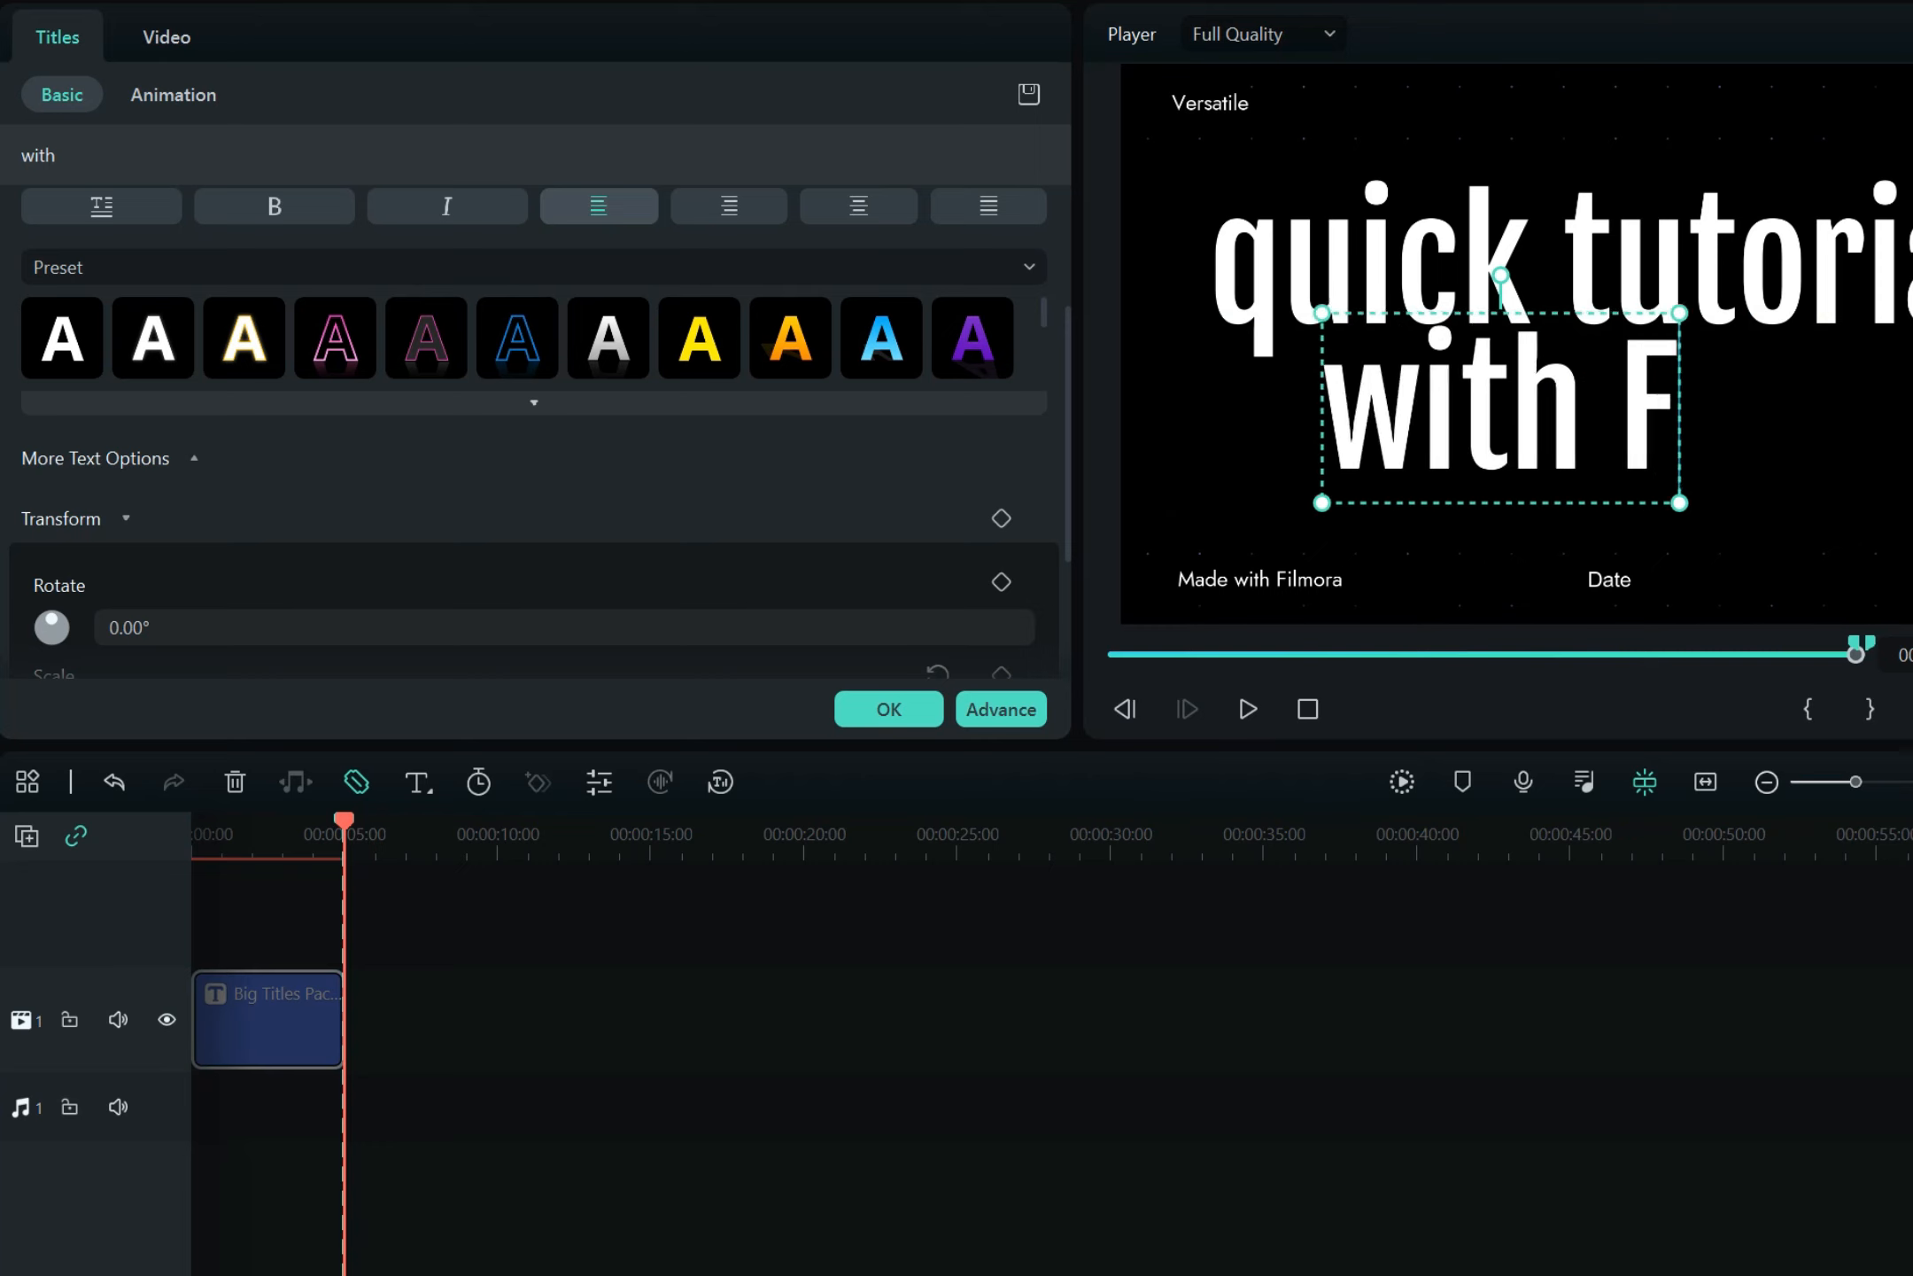
text(ilmora)
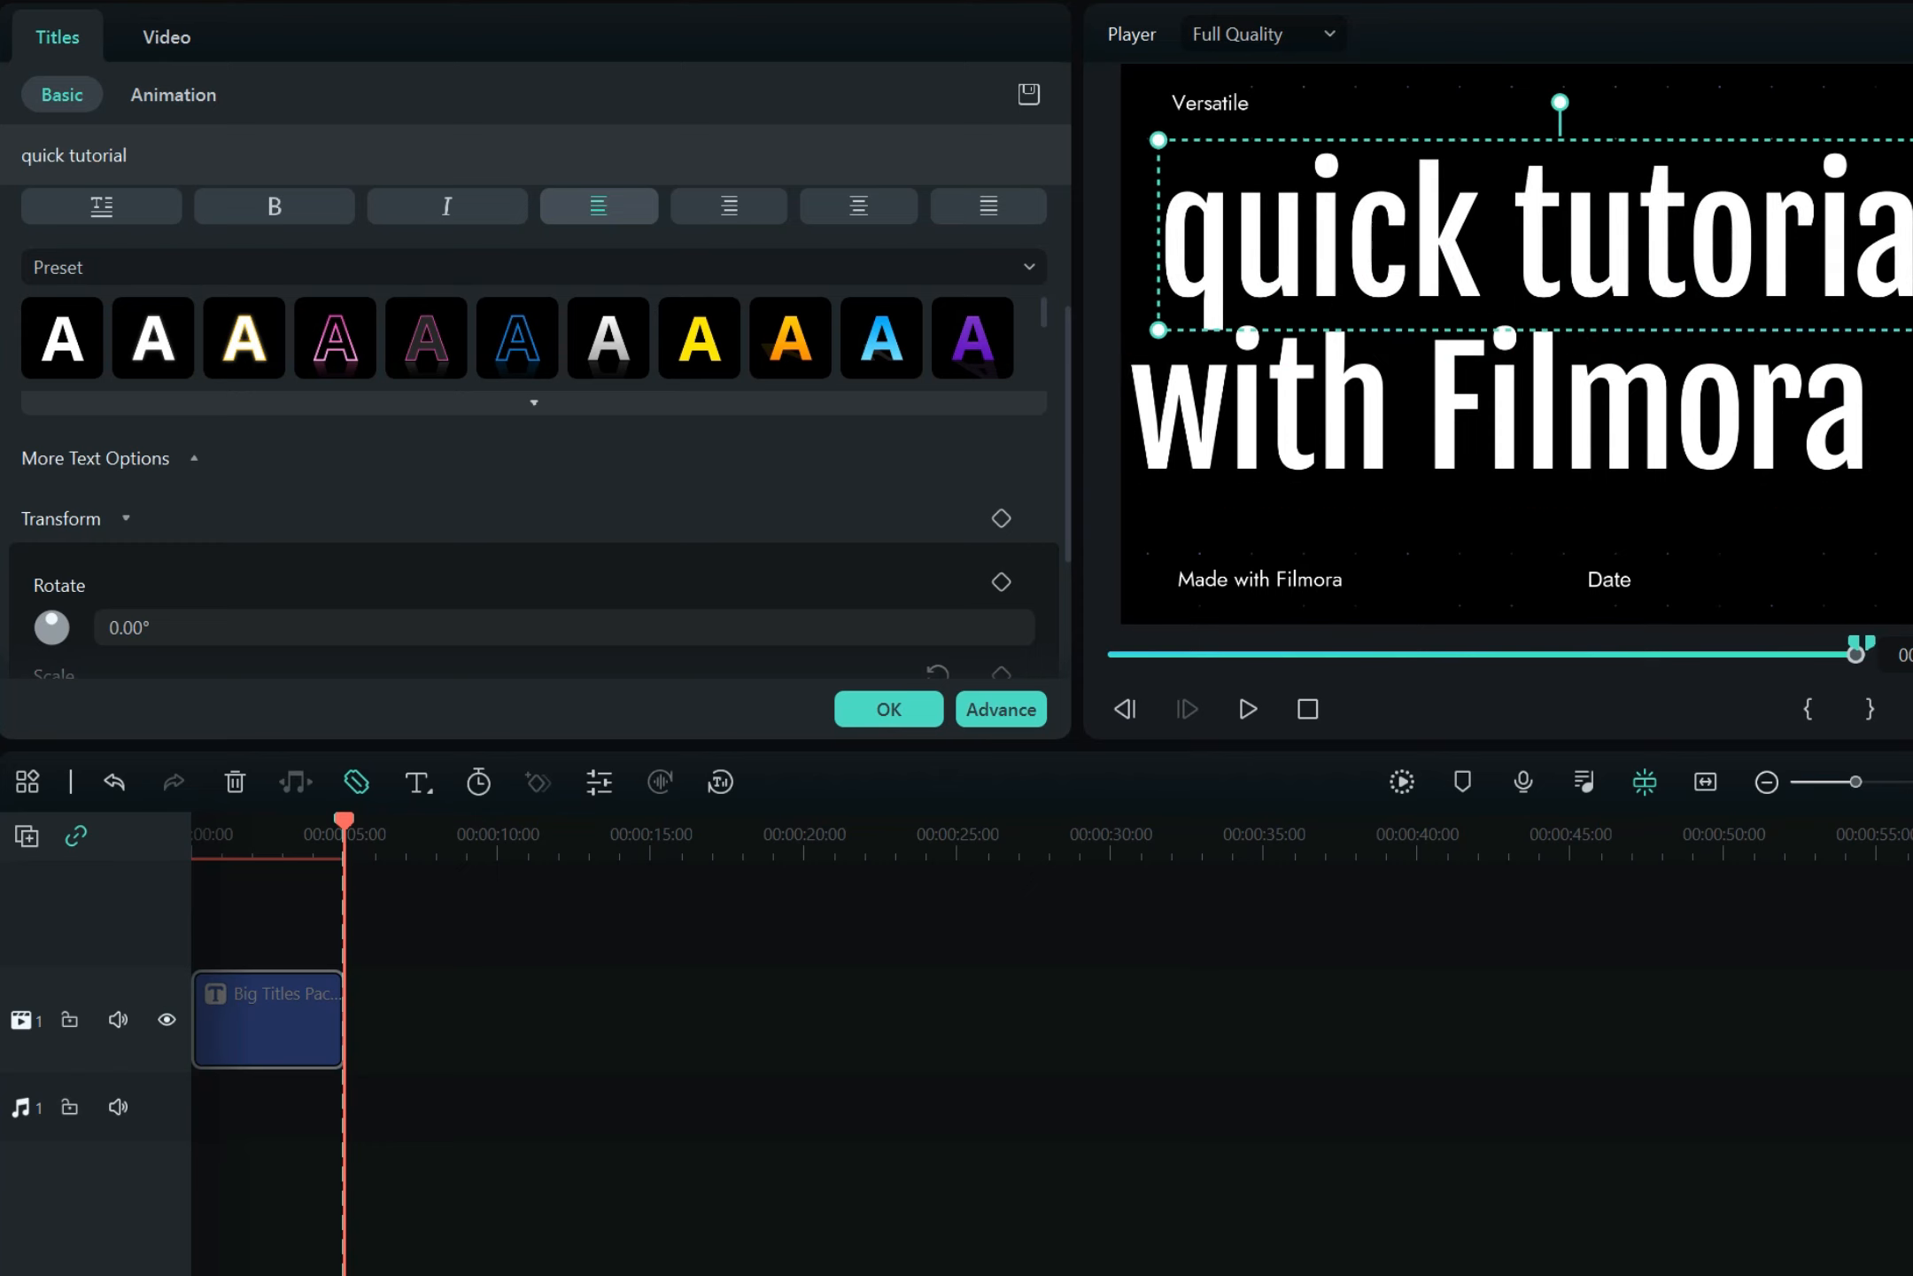
click(1343, 415)
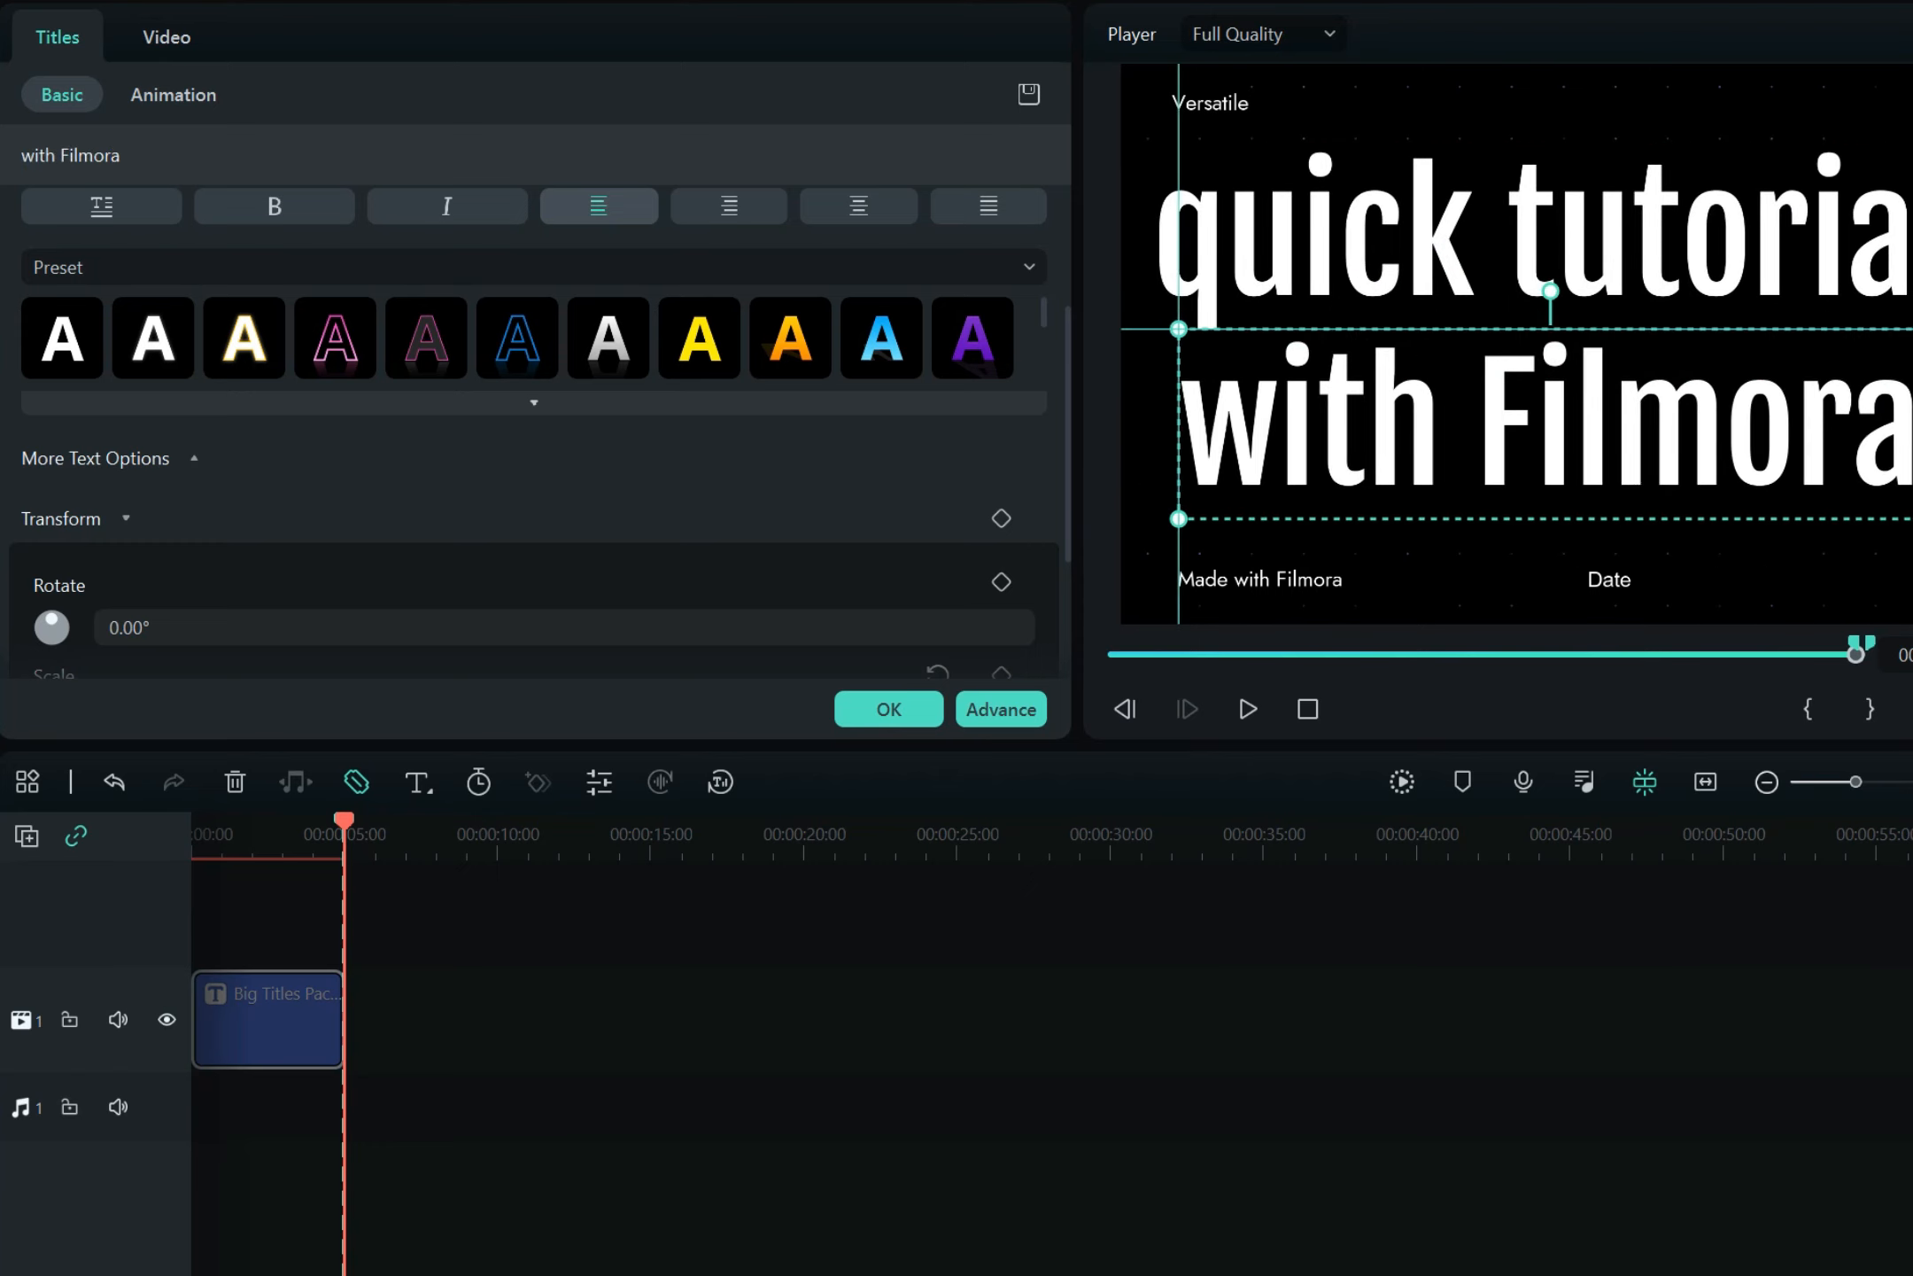